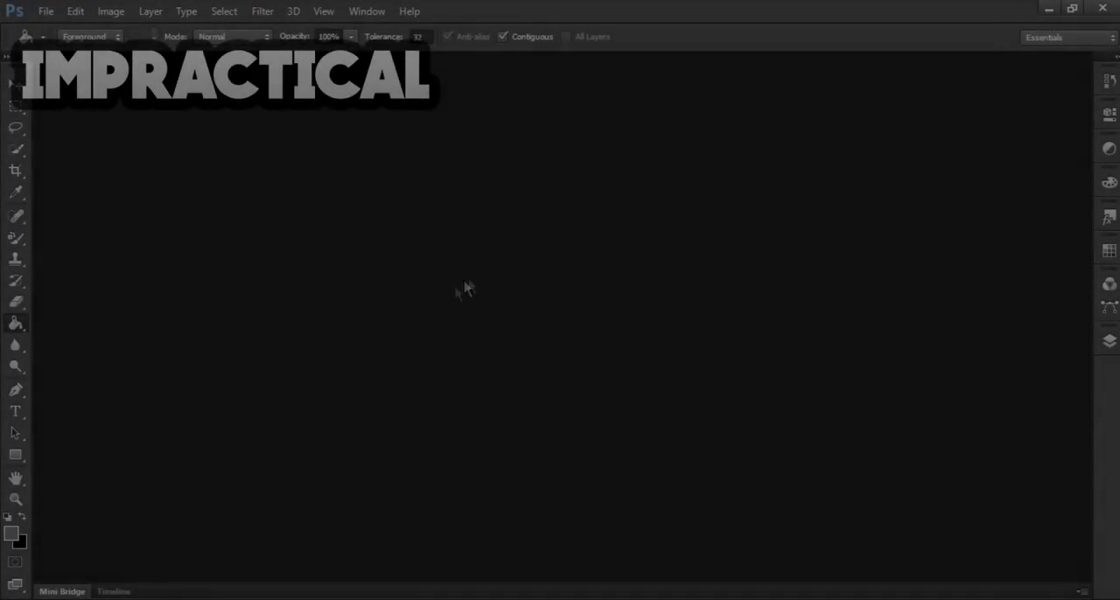
mouse_move(289, 280)
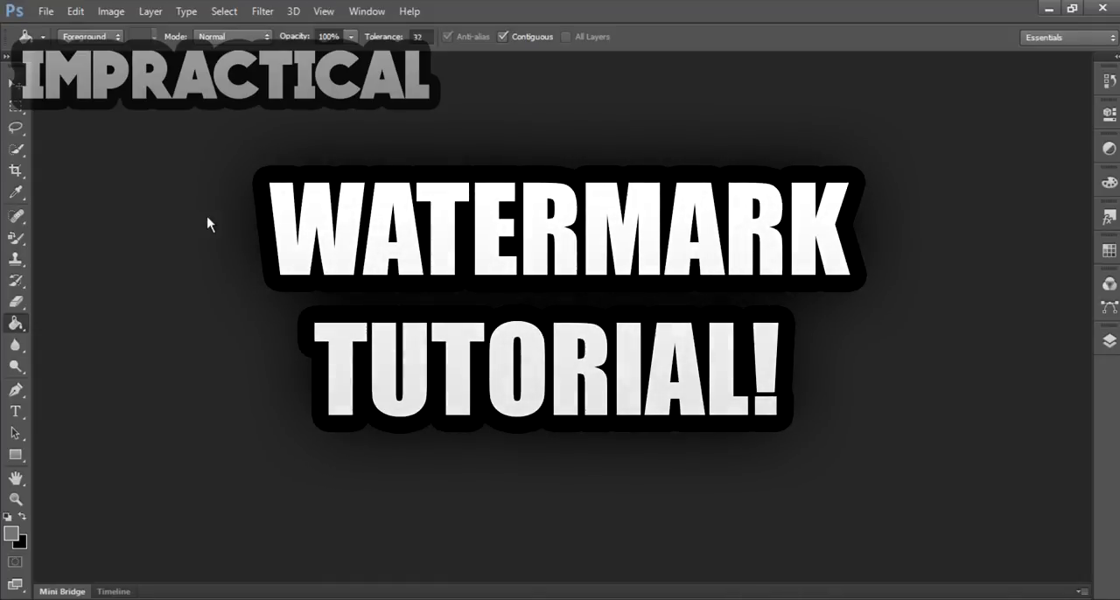
Create a new 1920 by 1080 pixel document with a transparent background via File > New
left_click(46, 11)
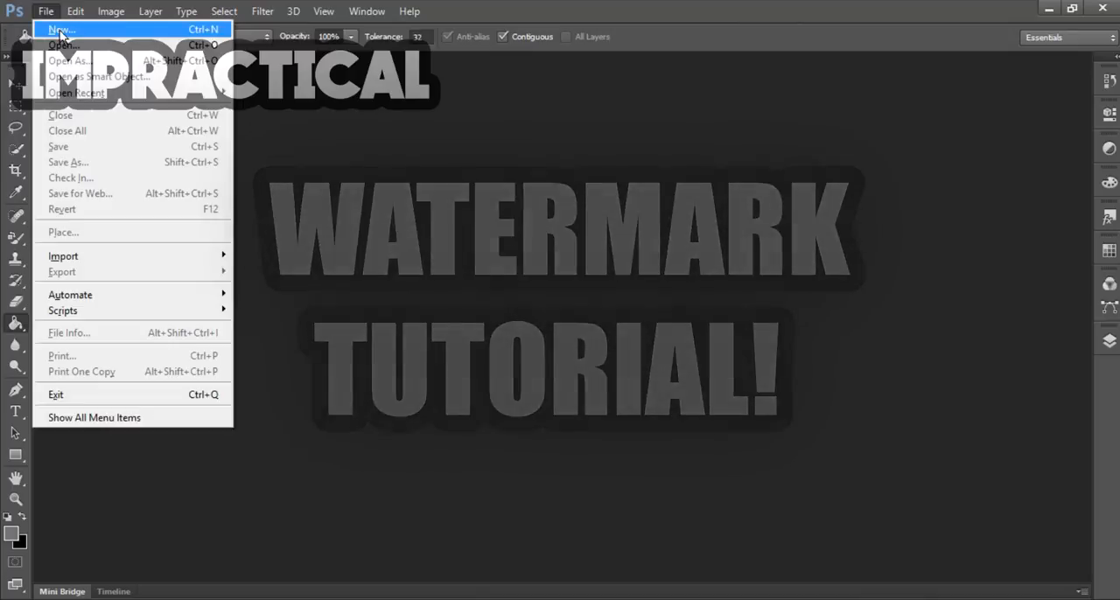
left_click(61, 28)
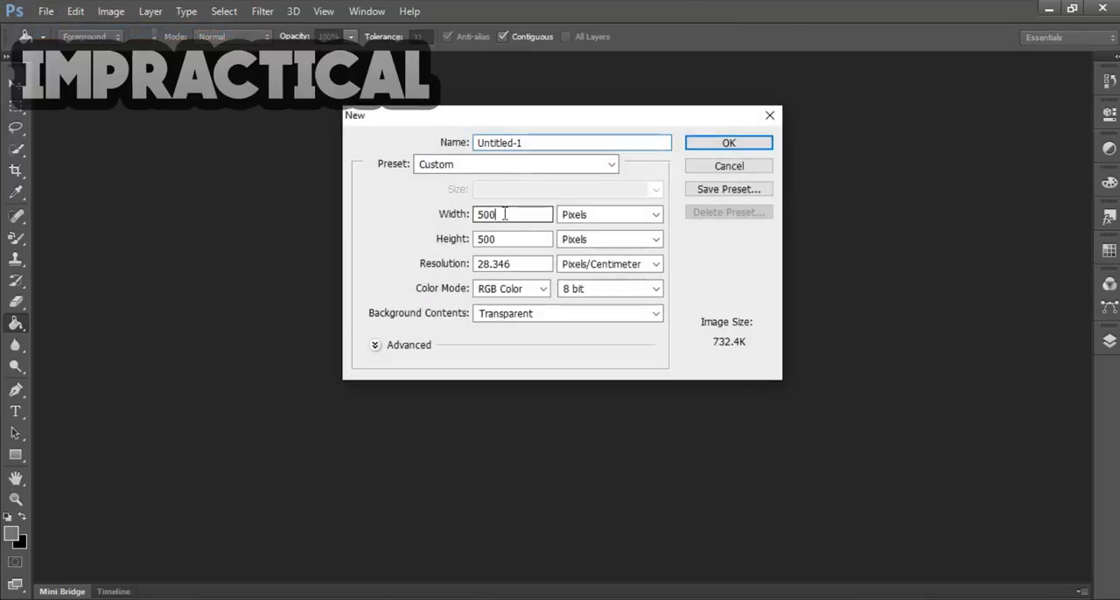
type("1")
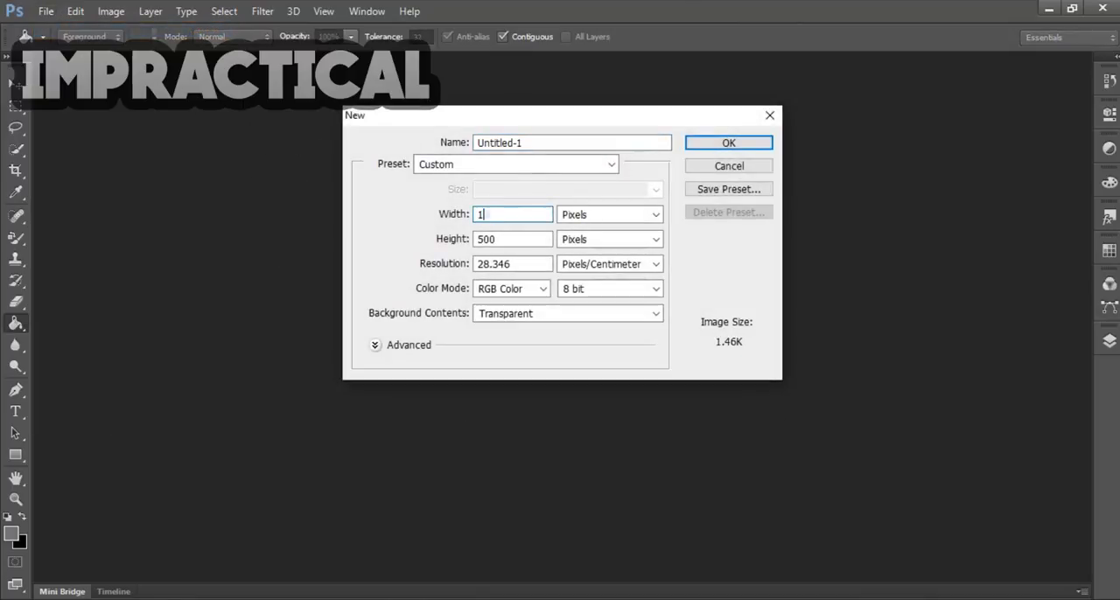
type("920")
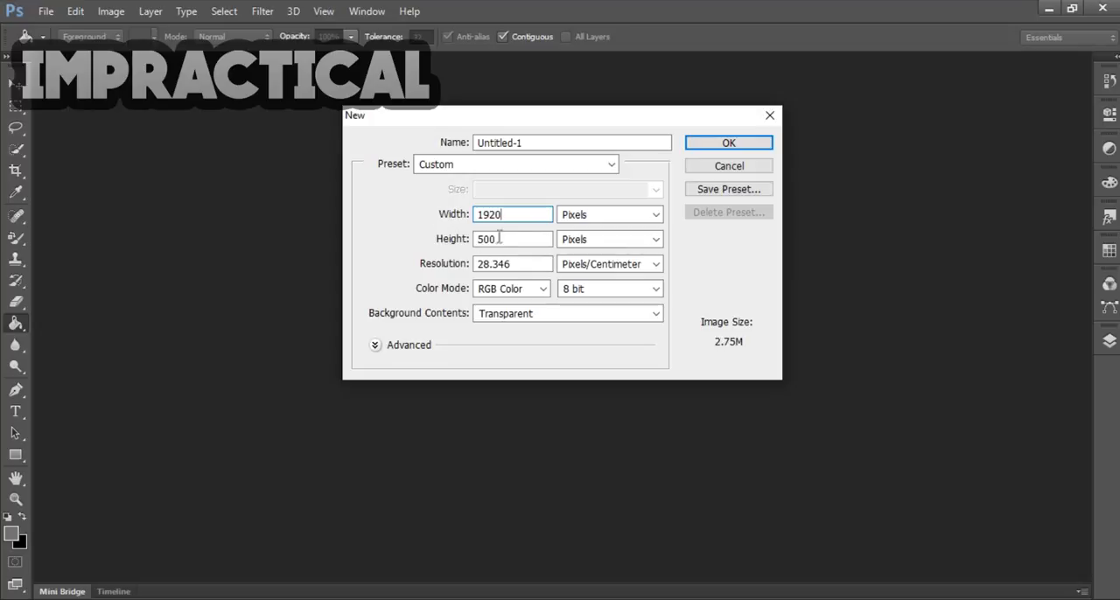
type("1080")
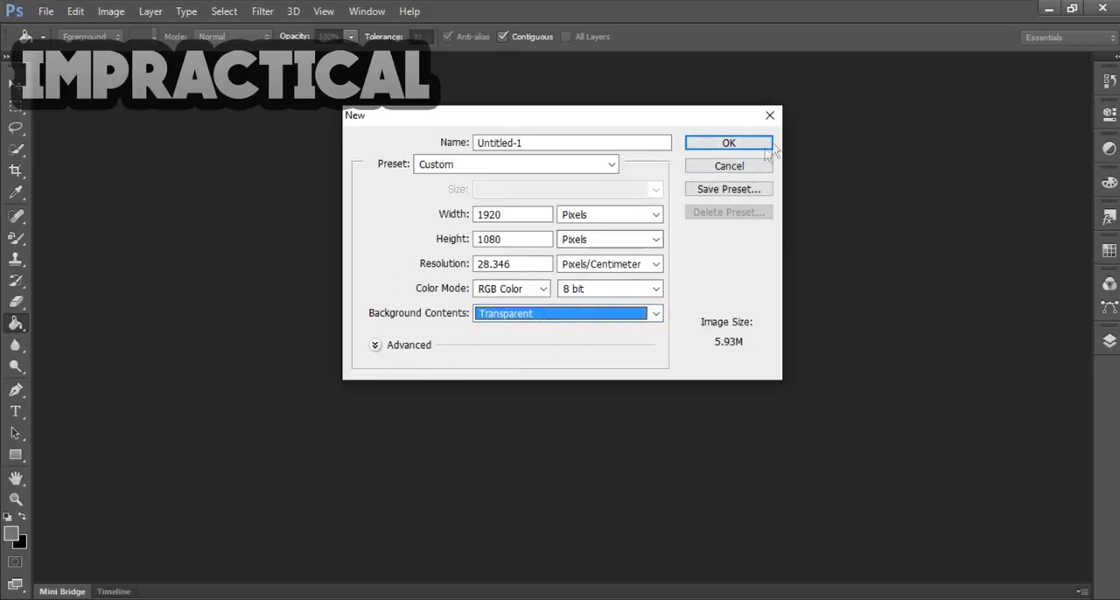
left_click(728, 144)
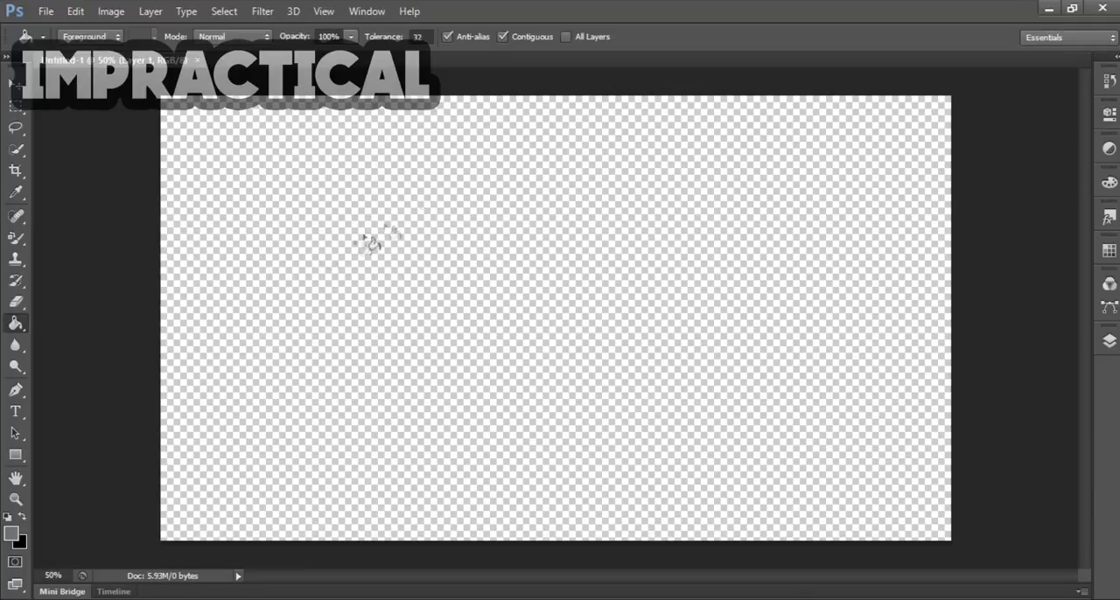
mouse_move(403, 294)
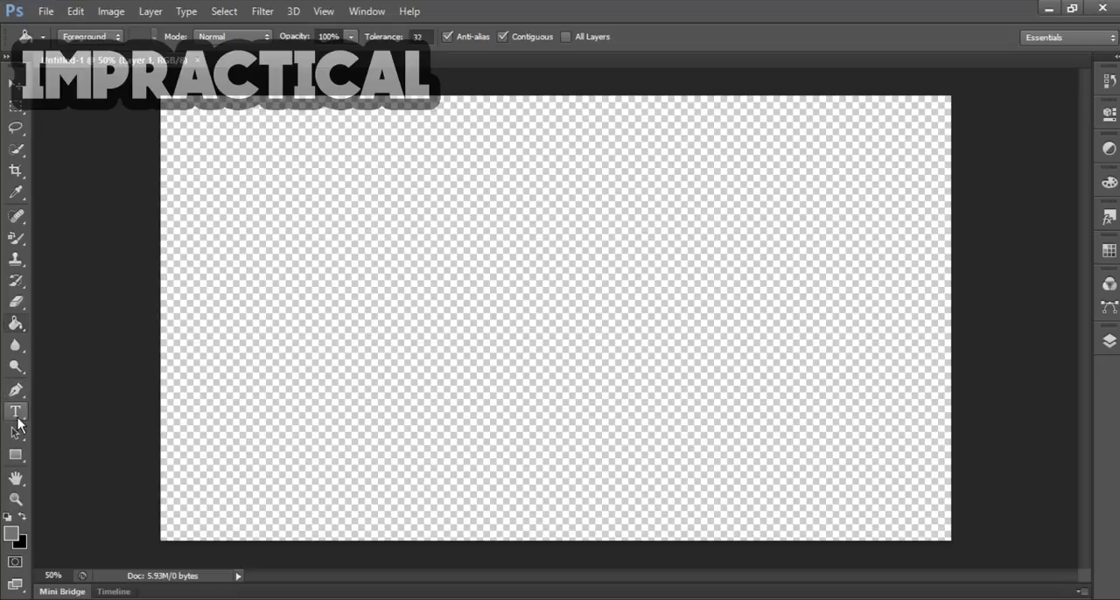
Pick the Horizontal Type tool and place a text entry point on the canvas
left_click(14, 411)
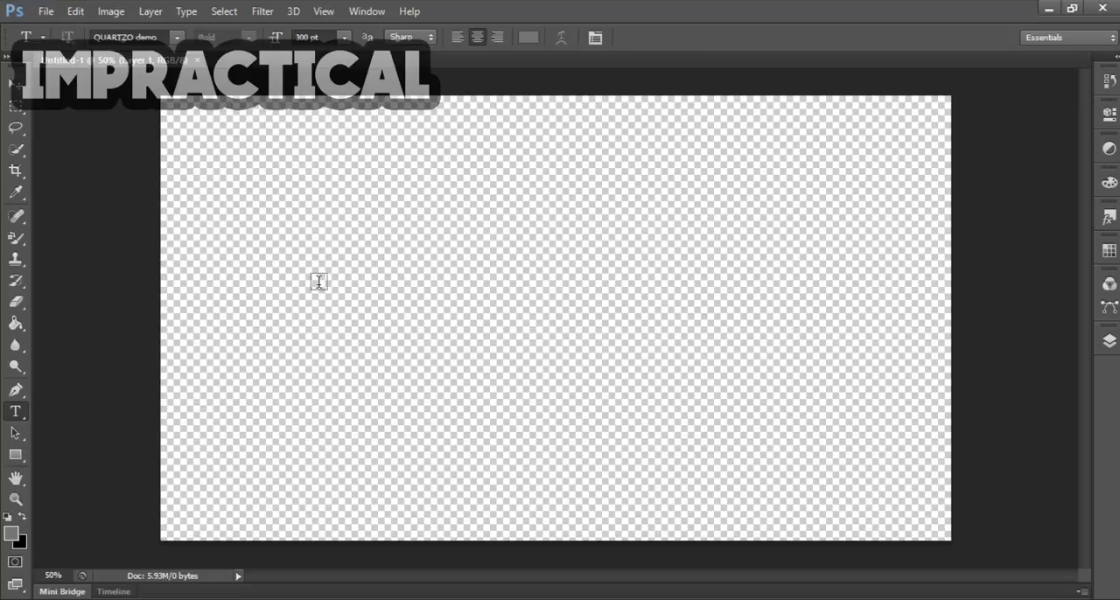
left_click(319, 282)
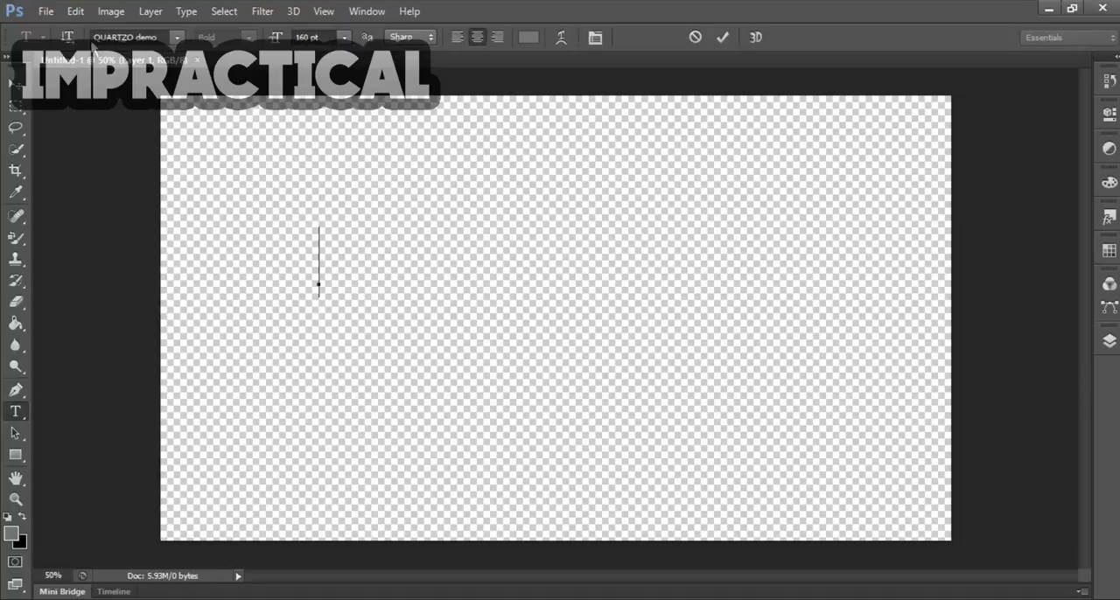
mouse_move(361, 455)
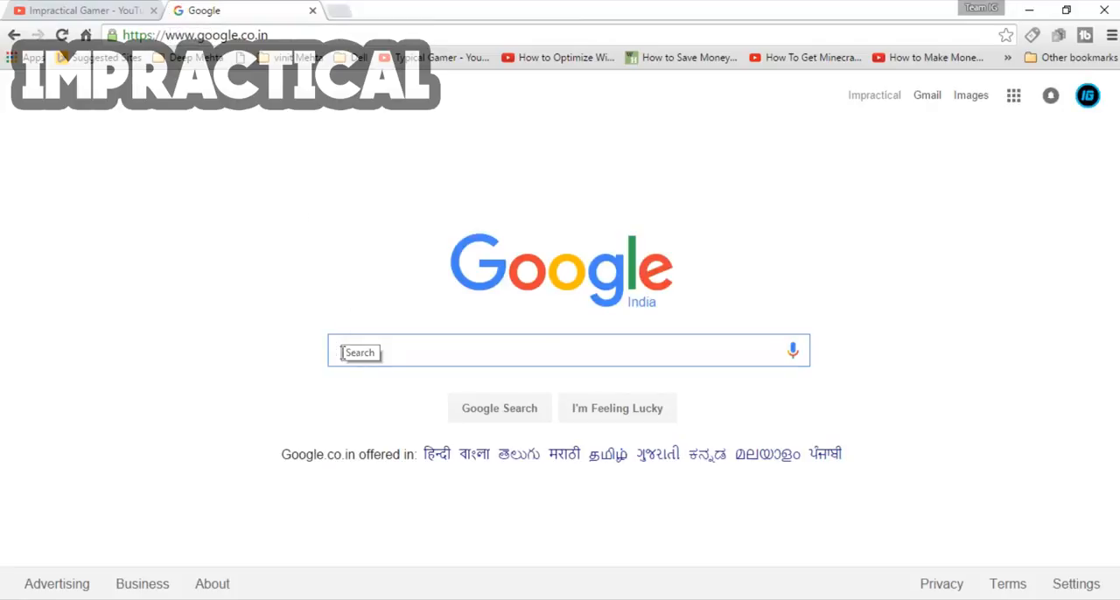
Search Google for 'quartzo font' and open the dafont.com result
type("quartzo font")
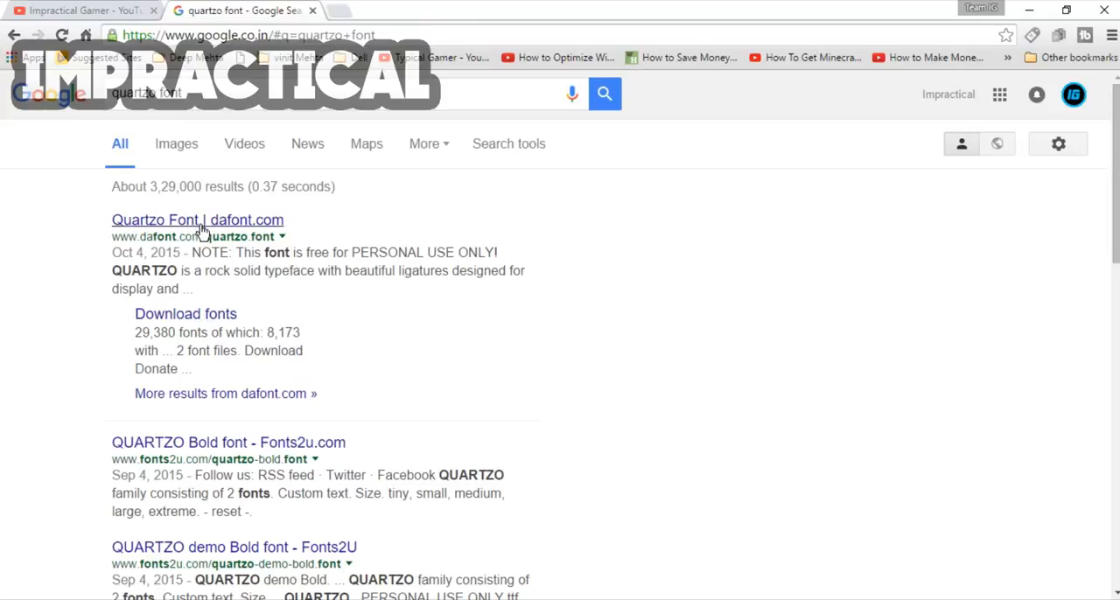
left_click(198, 220)
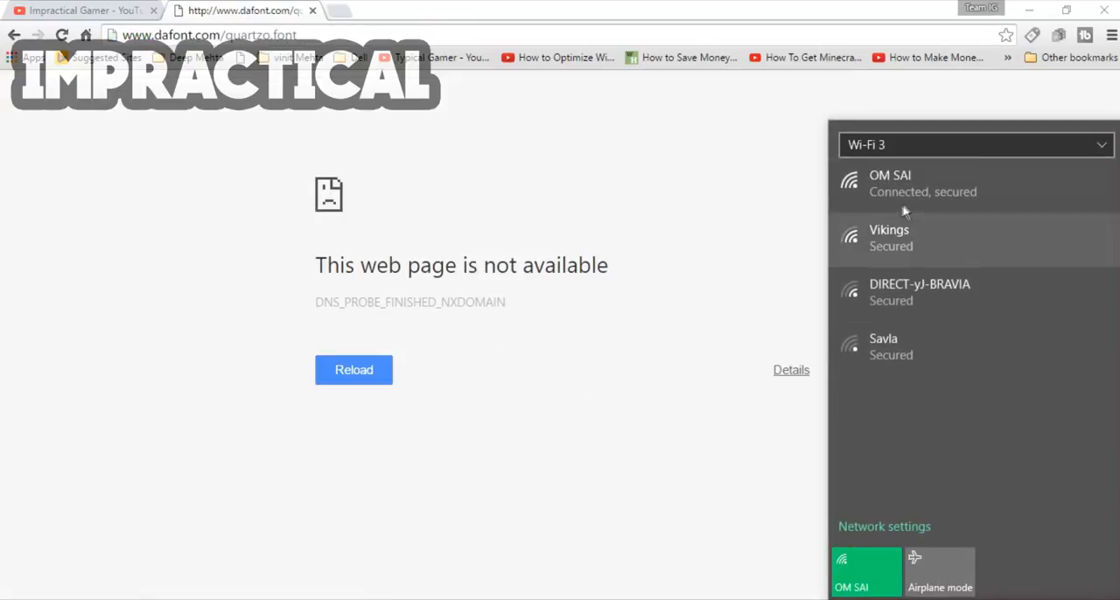
Disconnect and reconnect the Wi-Fi network from the taskbar when the page fails to load
left_click(919, 184)
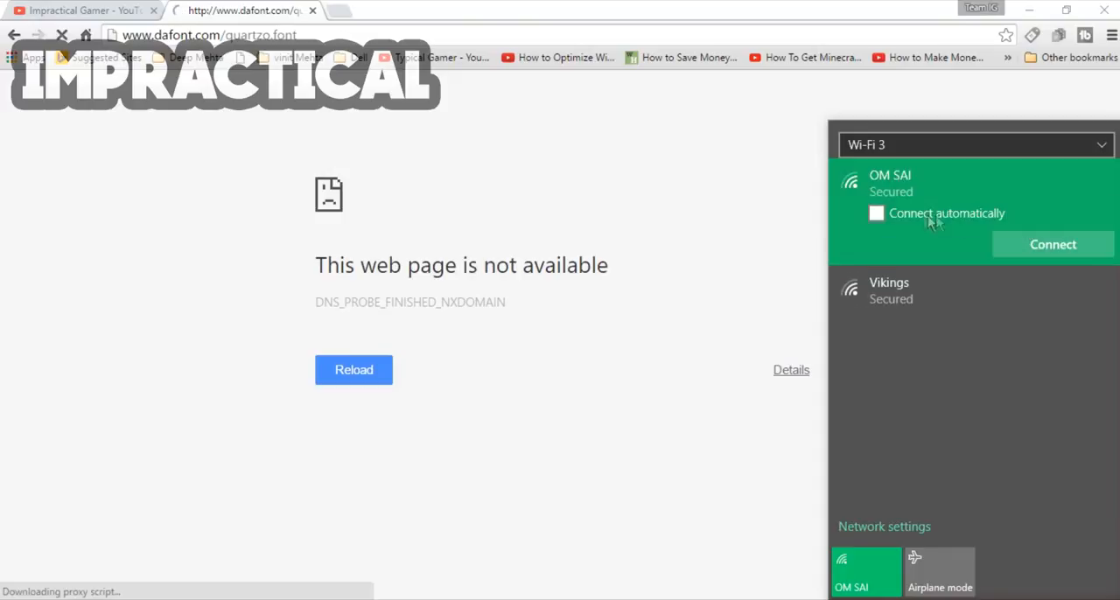
left_click(1053, 245)
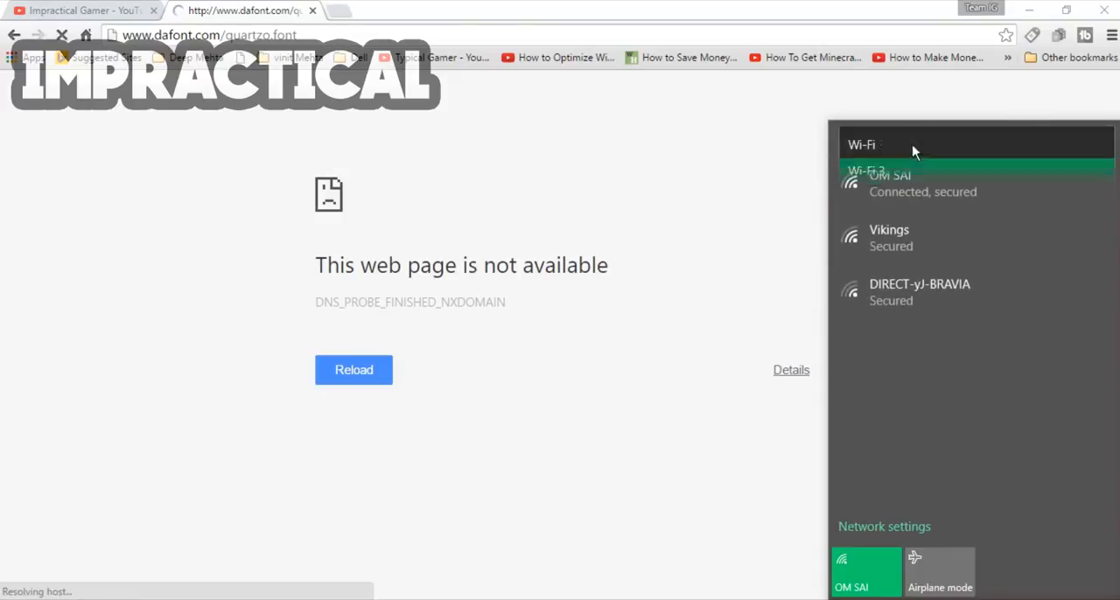
left_click(922, 183)
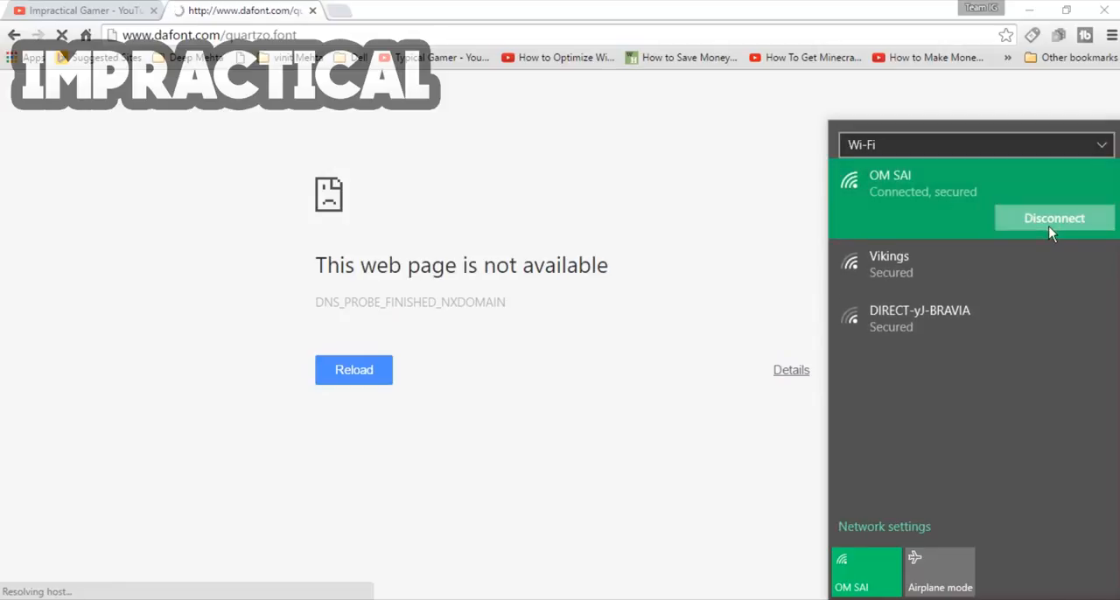
left_click(1054, 217)
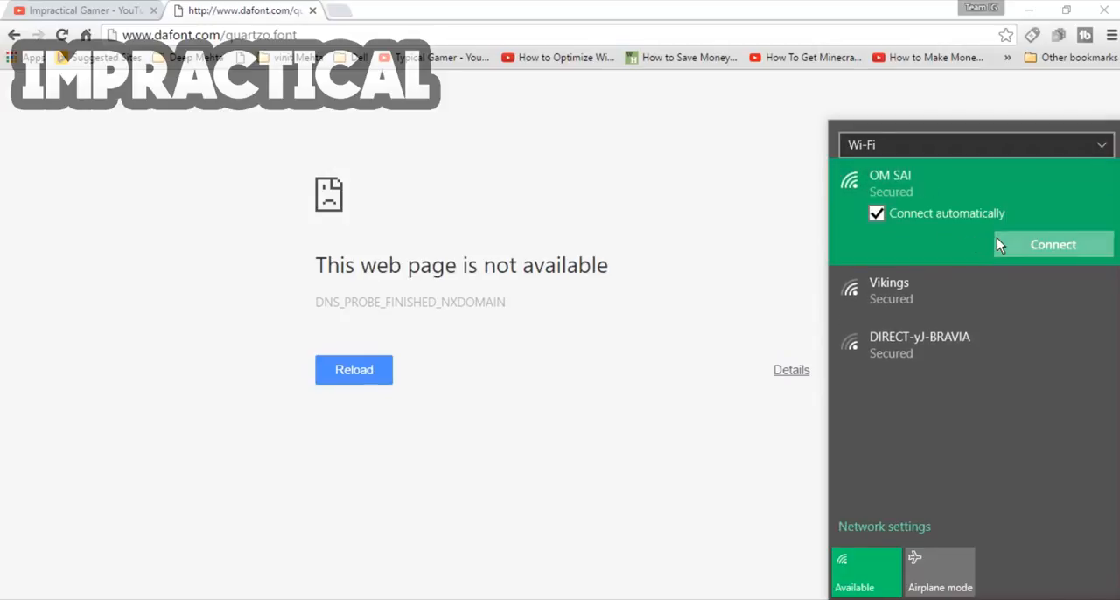
left_click(1054, 245)
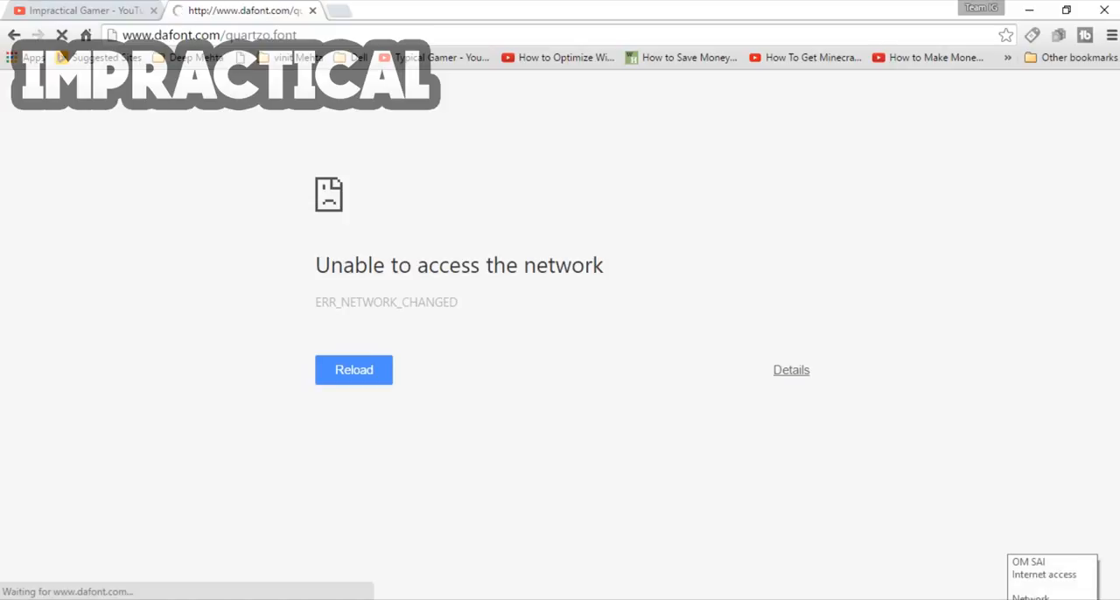
Reload the Quartzo page and download the font zip archive into Downloads
left_click(1054, 574)
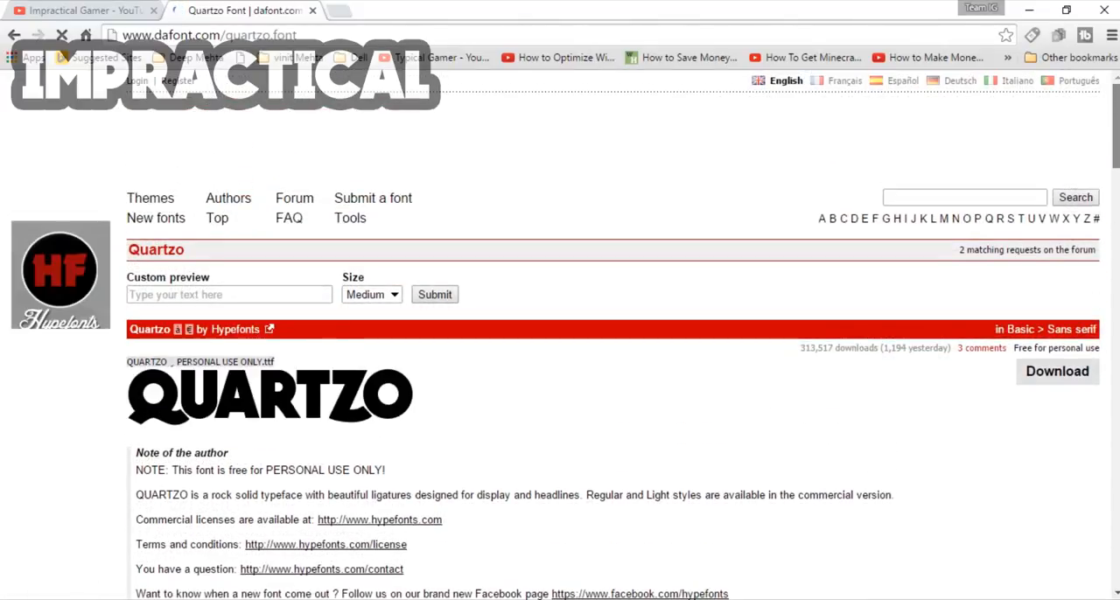
scroll("down", 3)
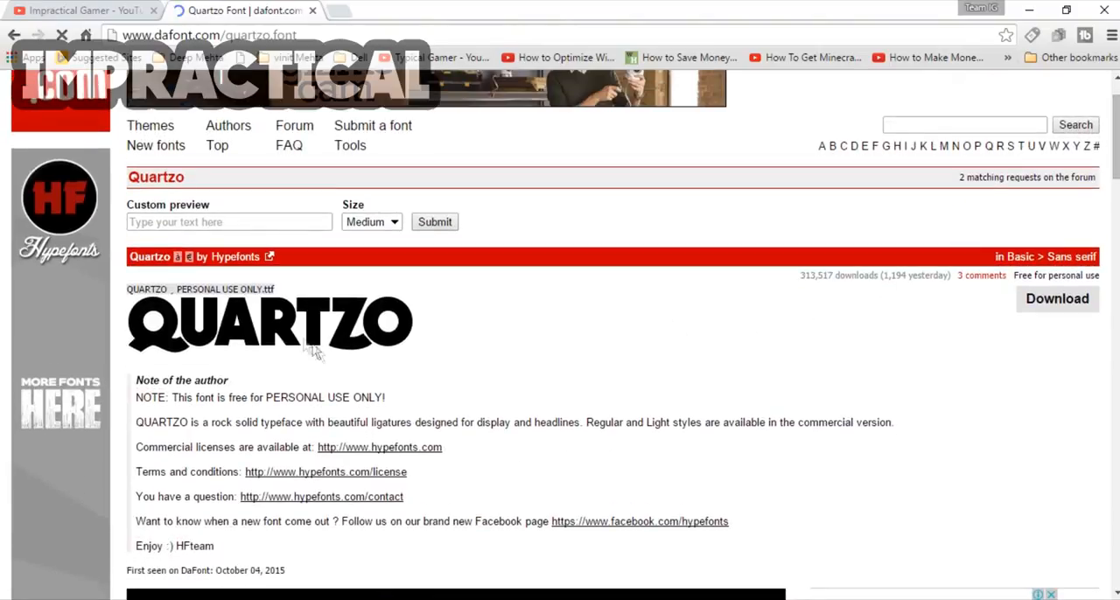
left_click(1058, 298)
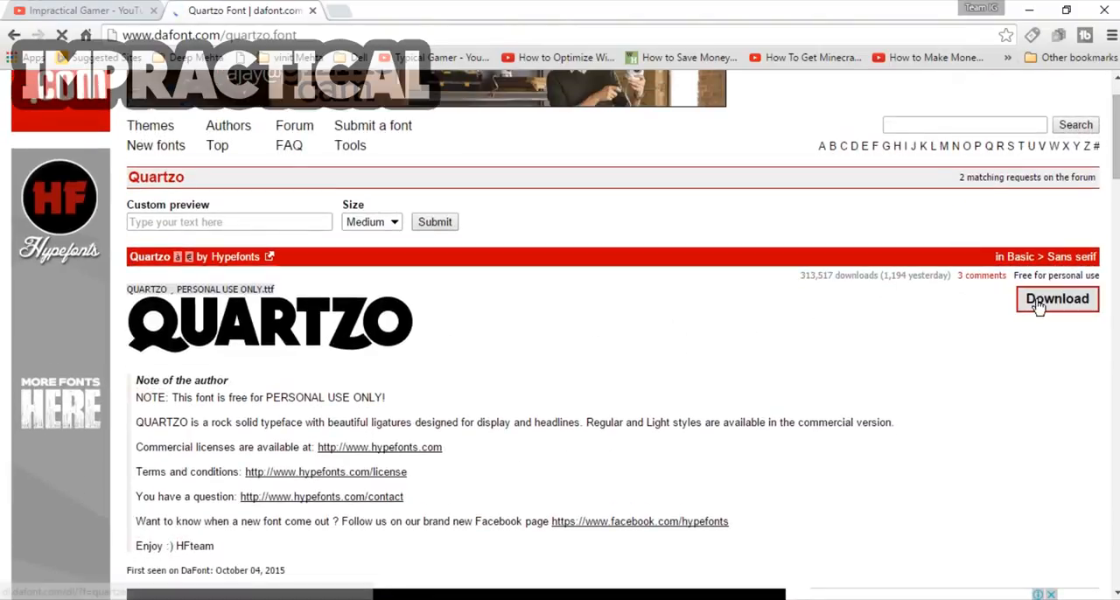
left_click(1057, 298)
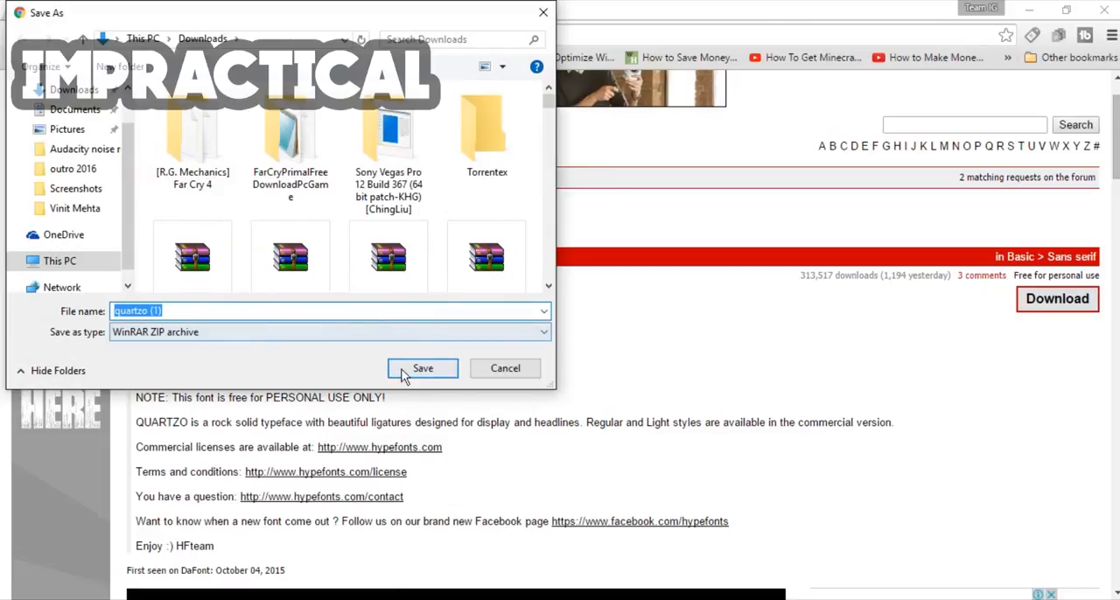
left_click(423, 367)
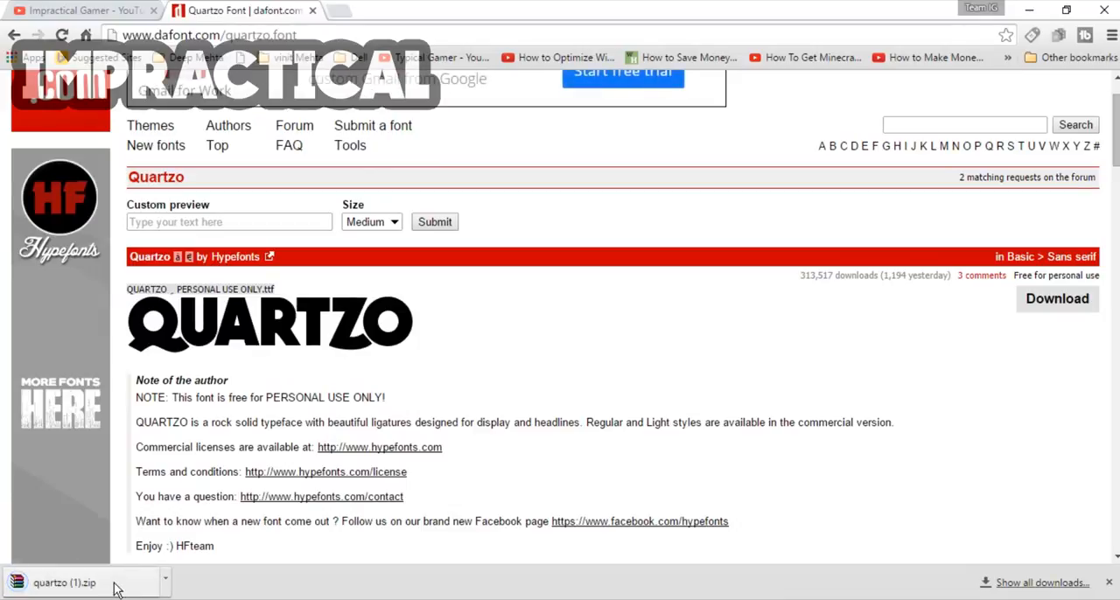
Open quartzo (1).zip in WinRAR and install the QUARTZO demo Bold font, replacing the existing copy
left_click(63, 582)
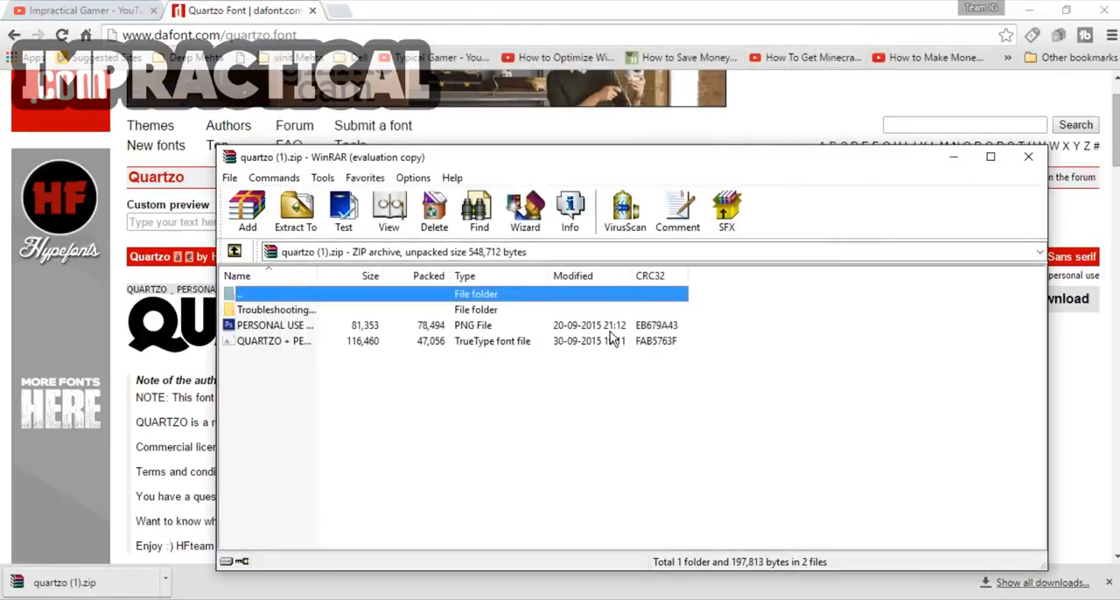
left_click(273, 341)
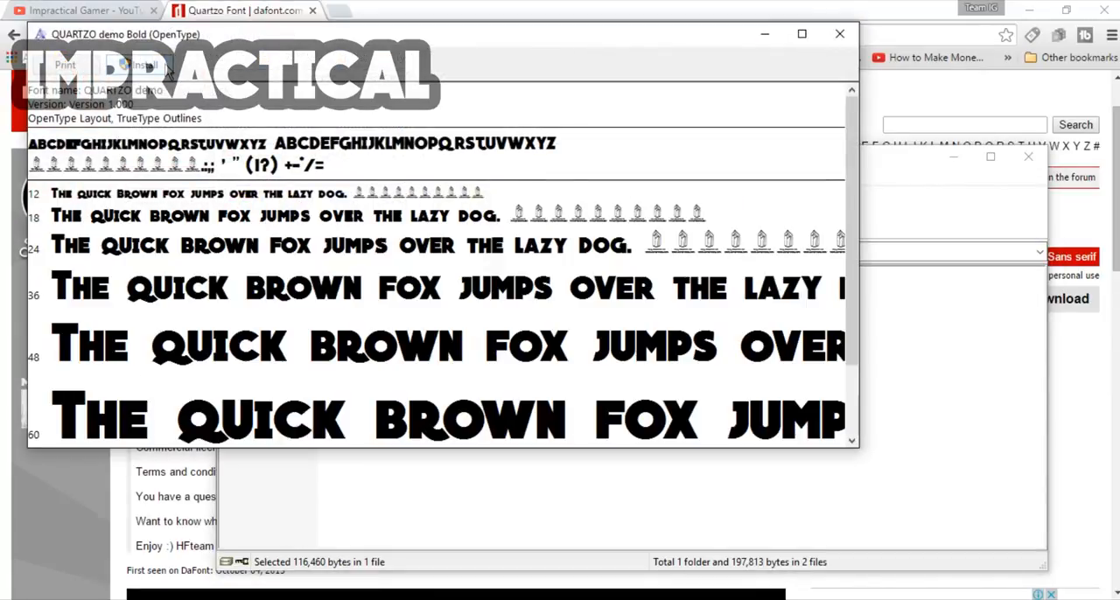
left_click(144, 64)
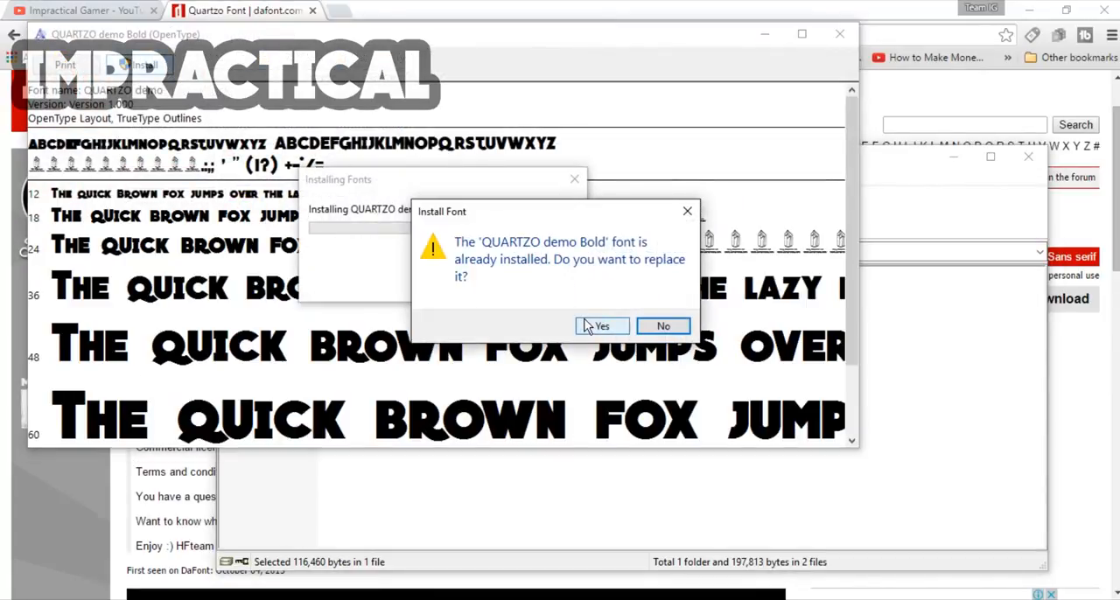
left_click(602, 325)
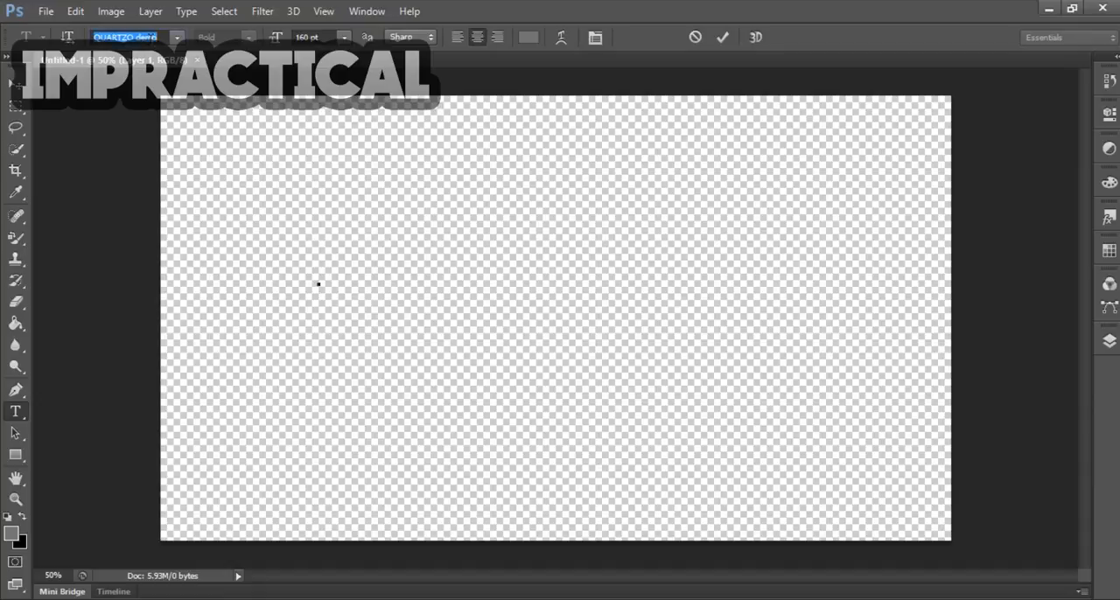
mouse_move(123, 37)
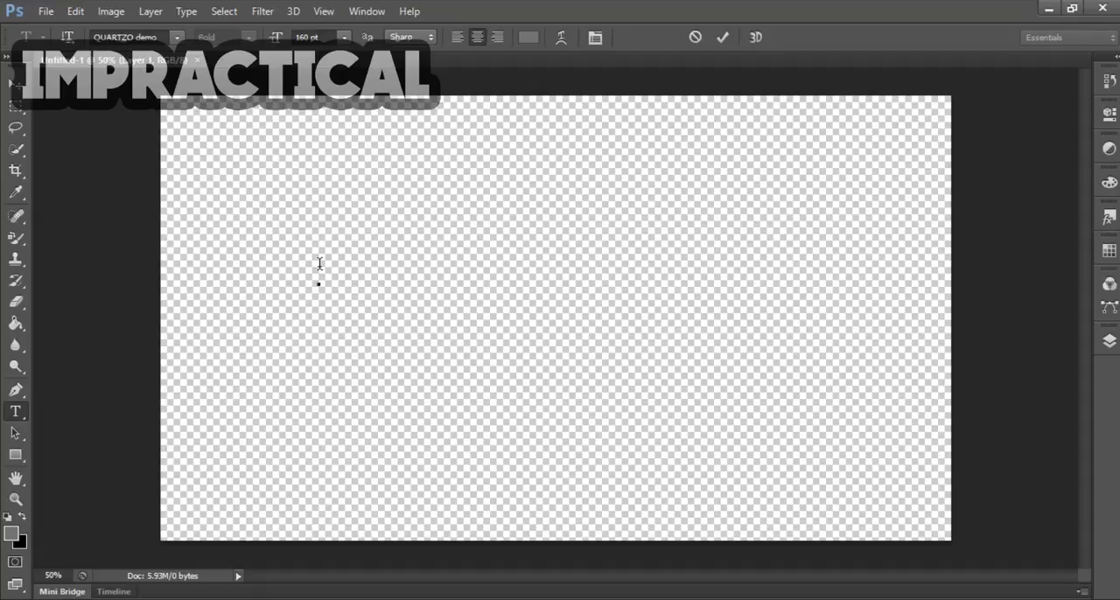
Start a text entry on the canvas and set the text colour to white (#ffffff)
left_click(319, 264)
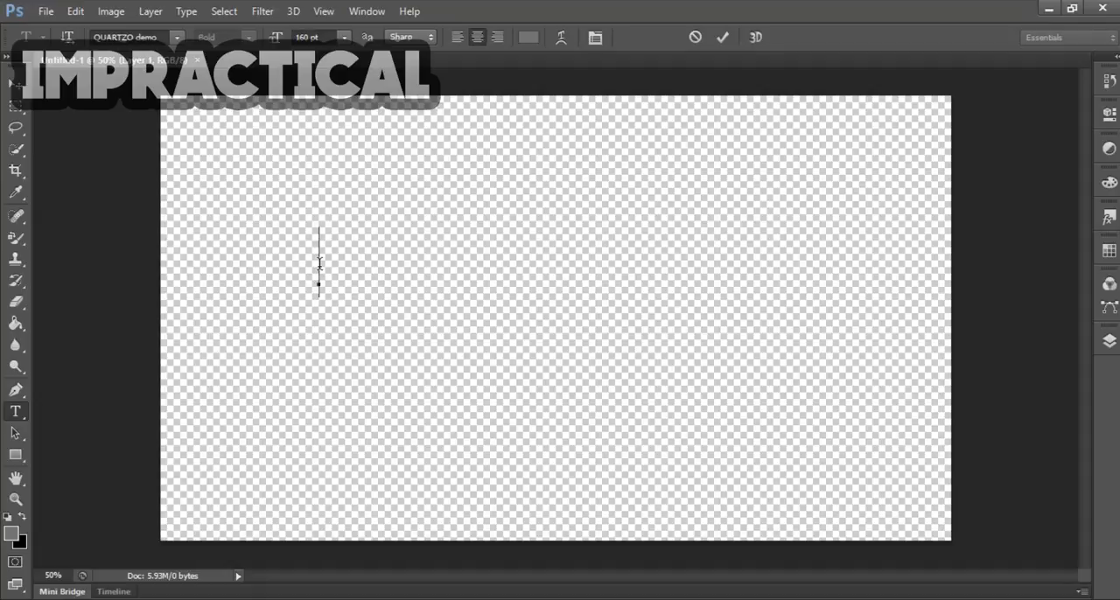
type("IM")
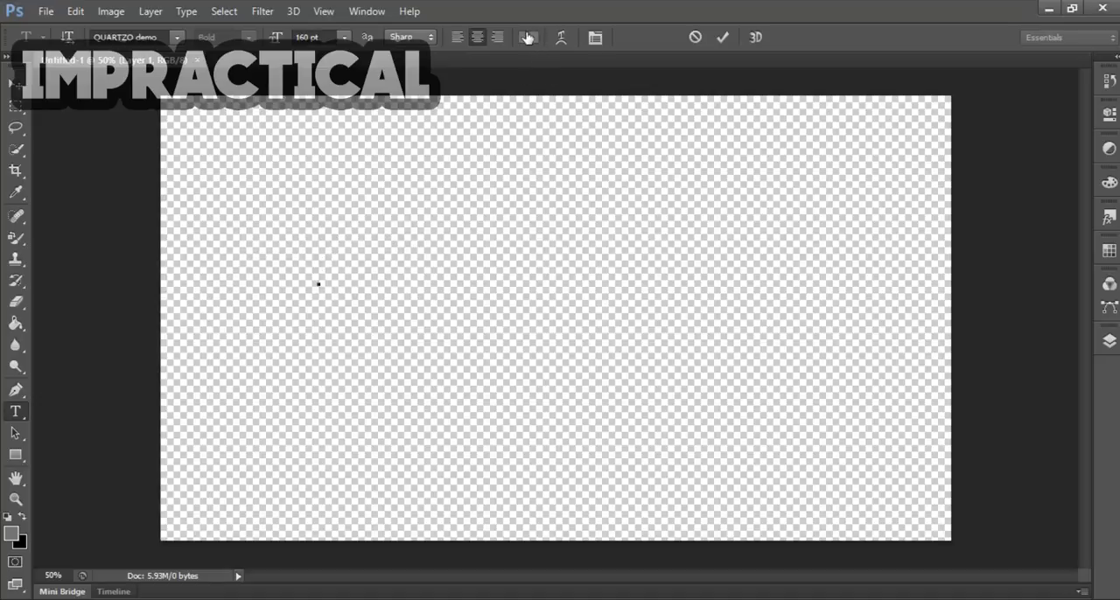
left_click(529, 37)
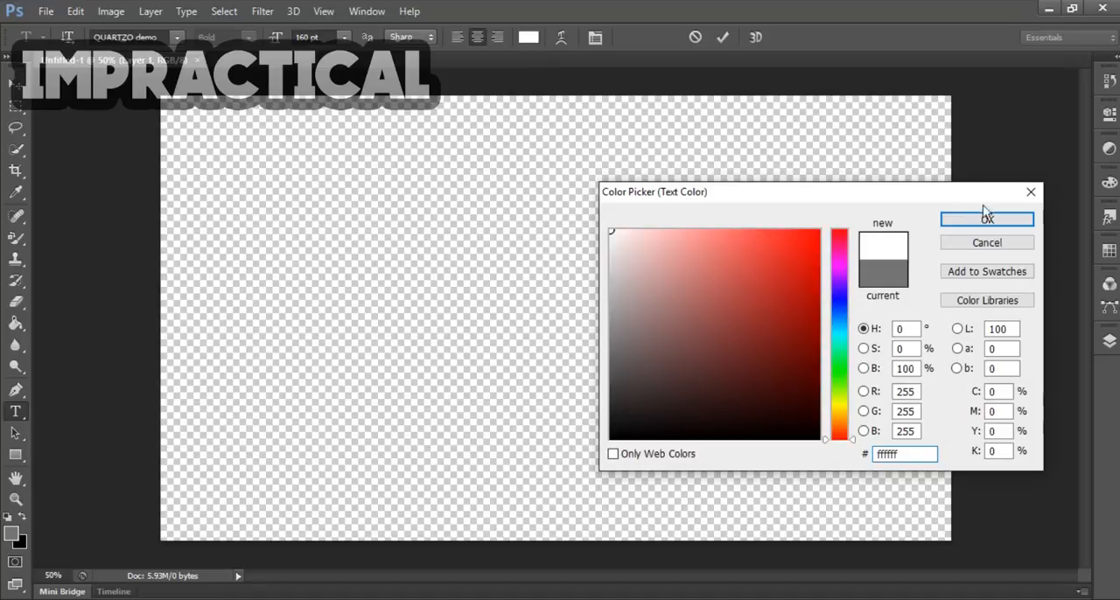
left_click(987, 218)
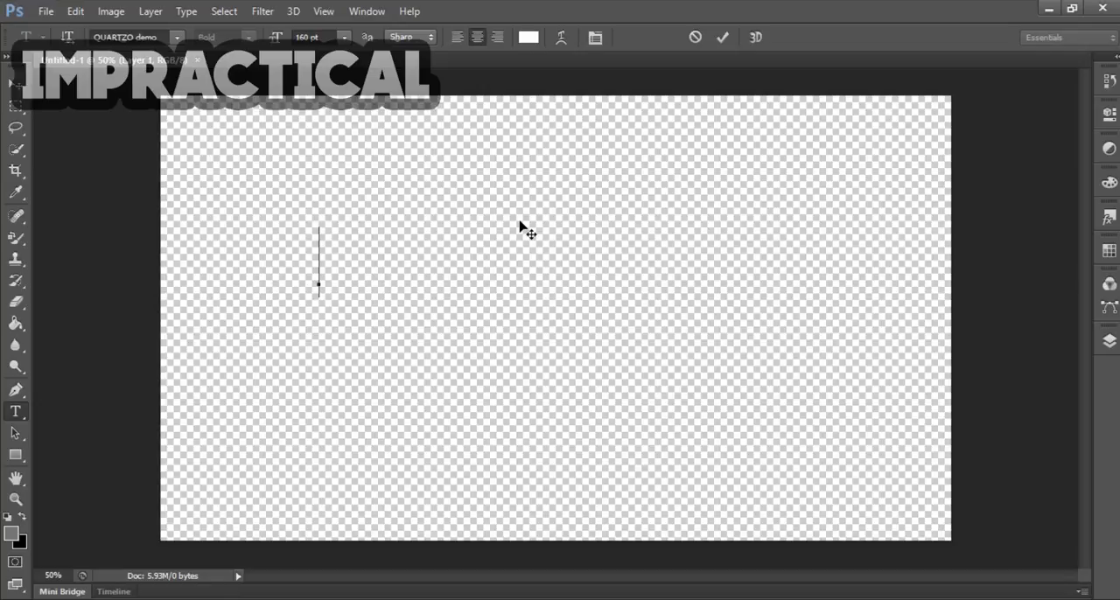
Type IMPRACTICAL GAMER, remove GAMER and commit the white IMPRACTICAL type layer
type("IMP")
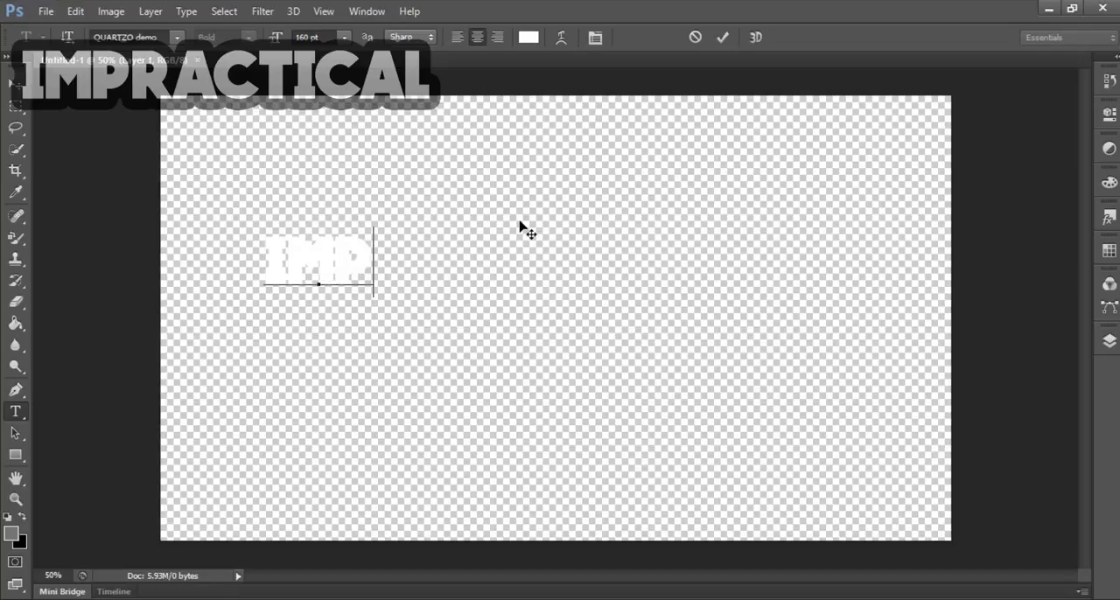
type("RACTI")
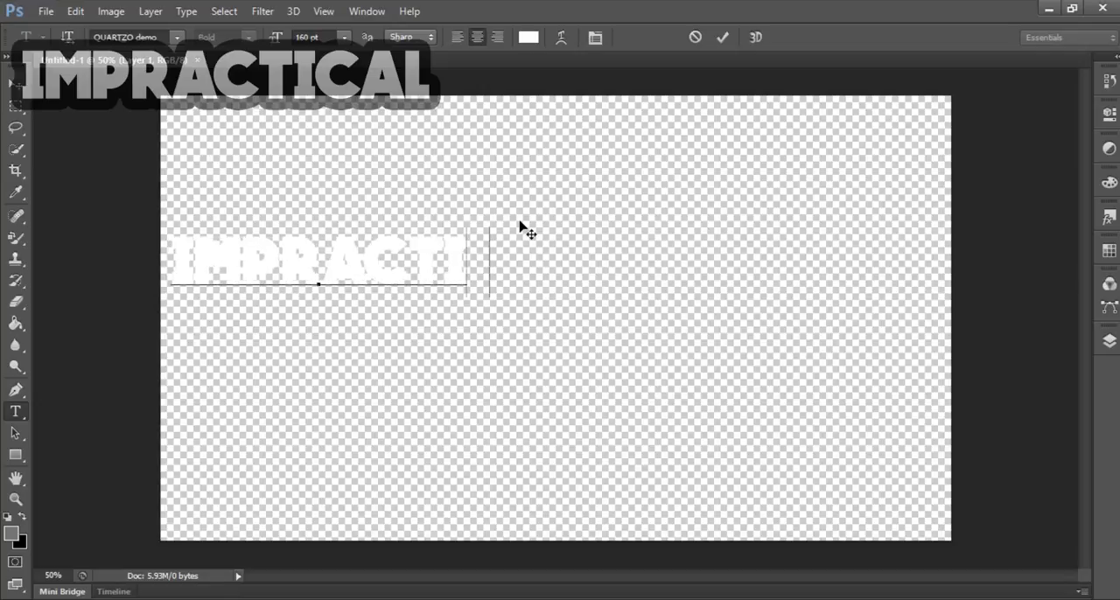
type("GAMER")
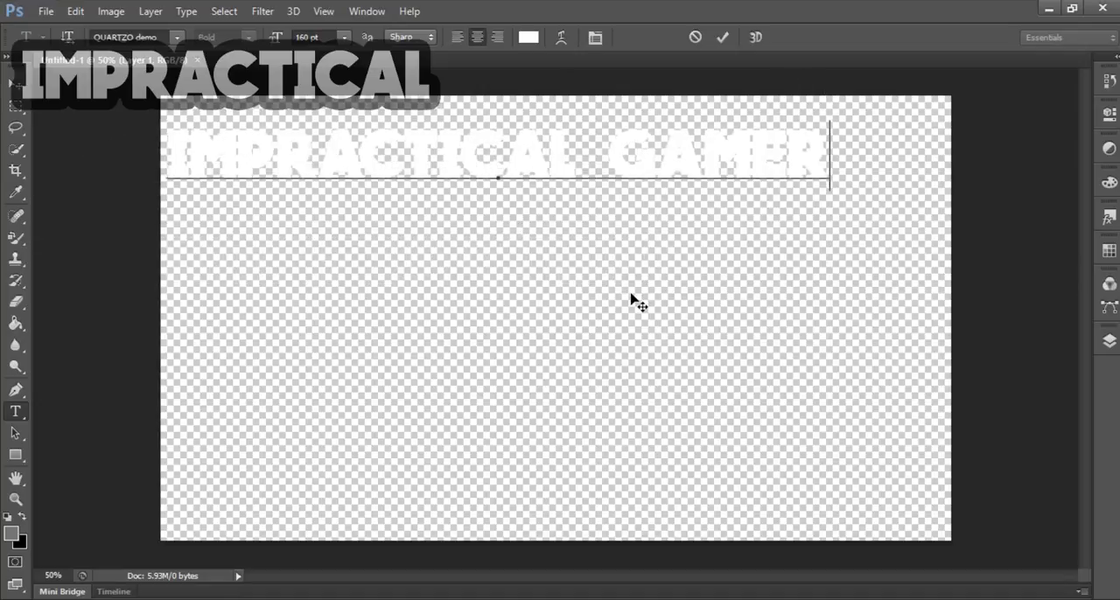
key("Backspace")
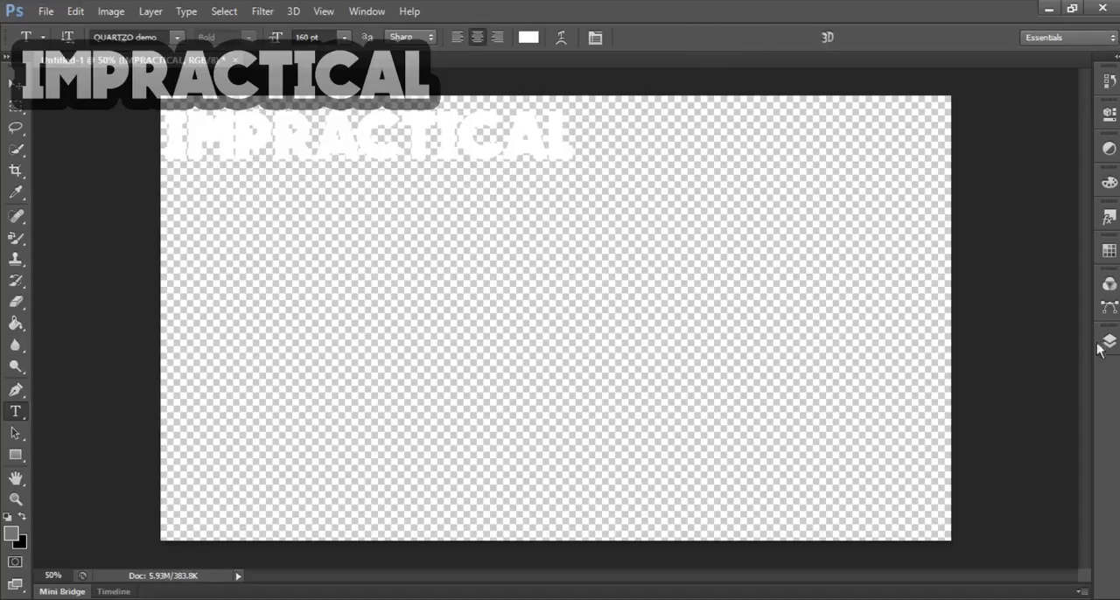
Open the text layer's Blending Options and enable a black Stroke and a Gradient Overlay
left_click(1108, 341)
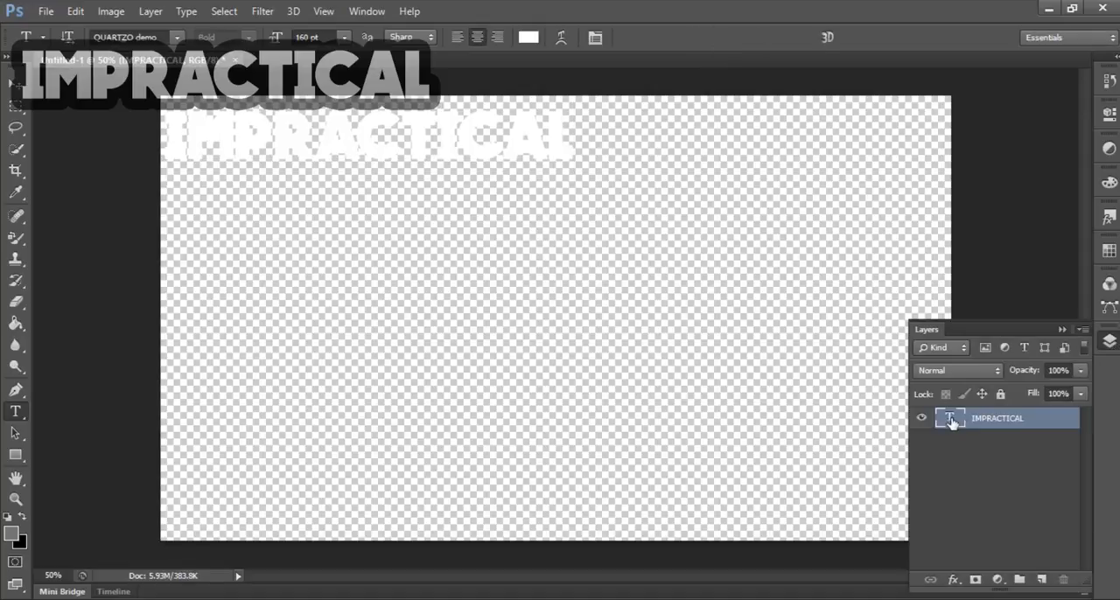
right_click(997, 418)
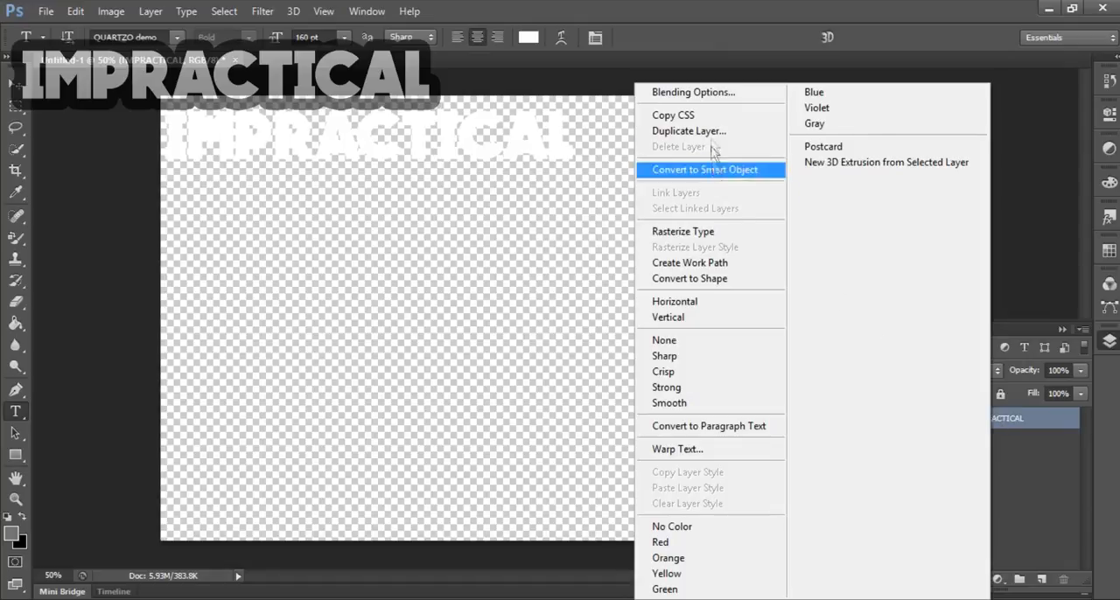
left_click(693, 91)
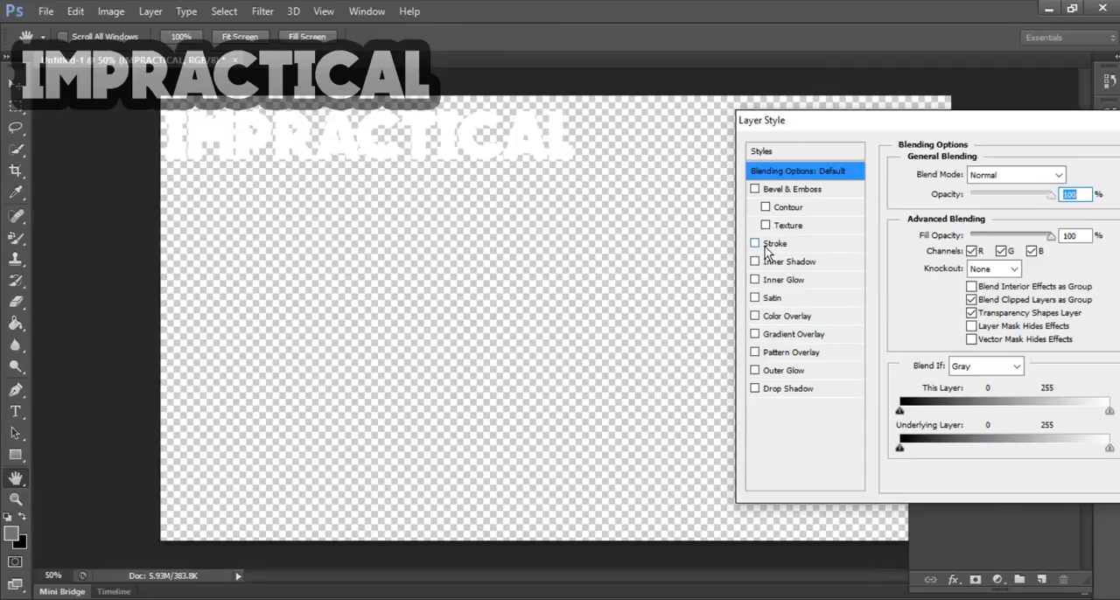
left_click(756, 243)
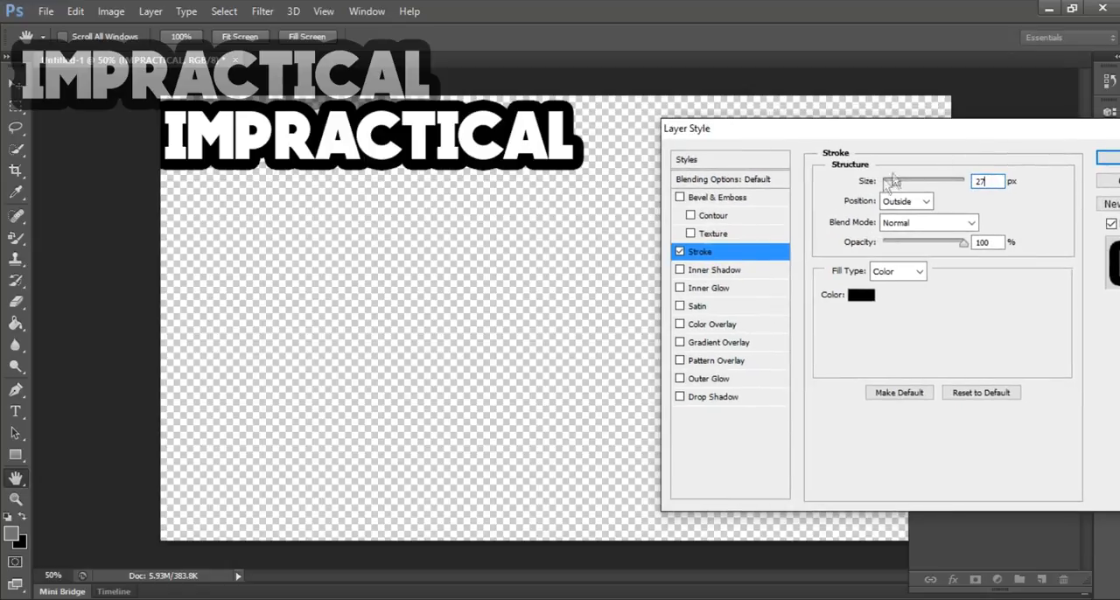
left_click(679, 343)
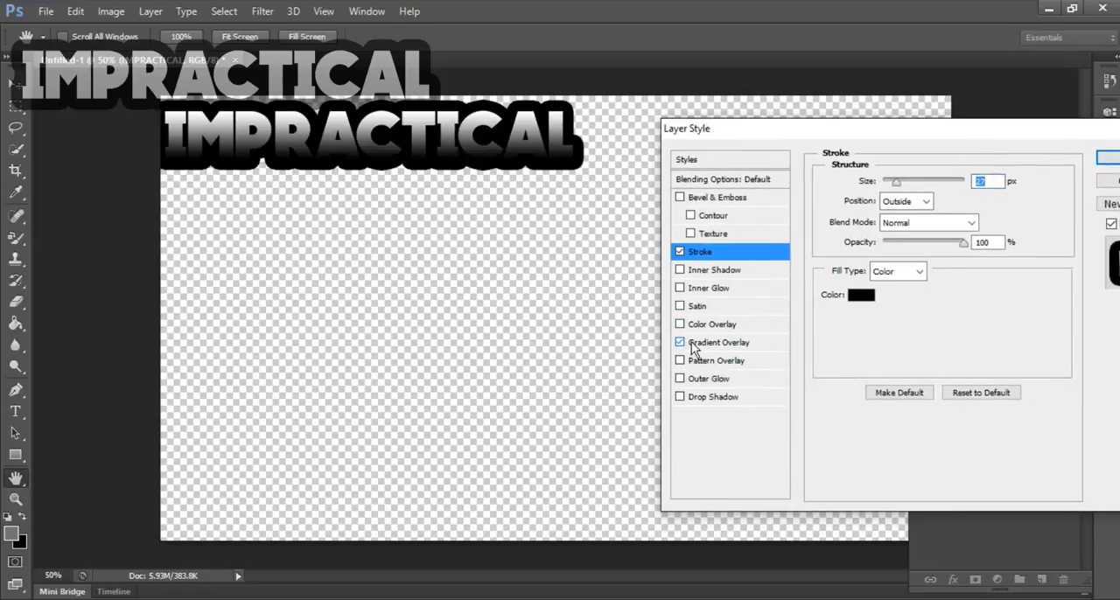
left_click(717, 343)
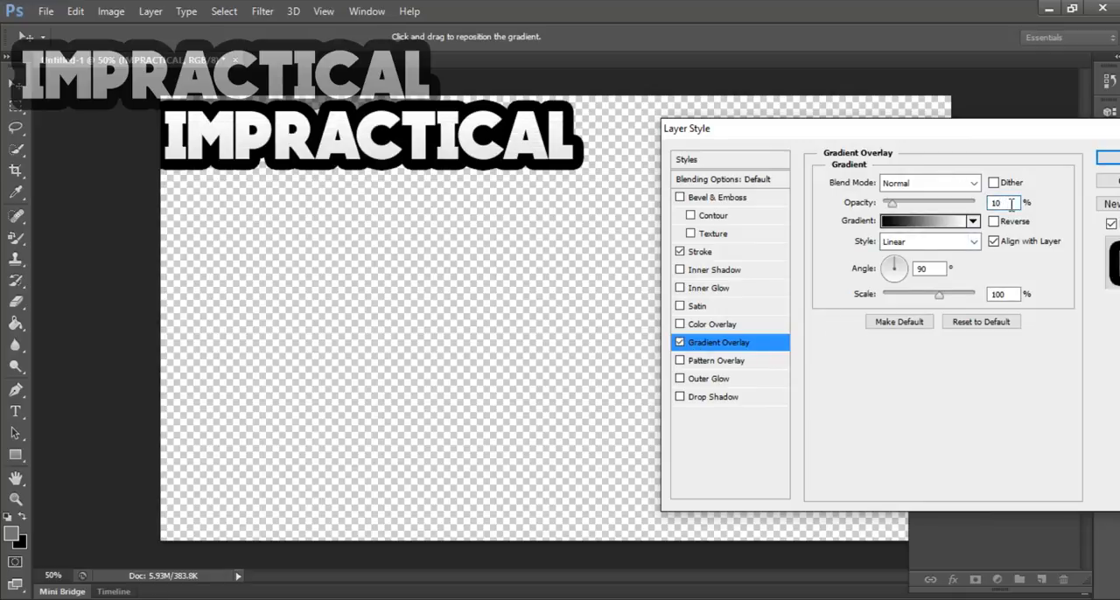
mouse_move(996, 203)
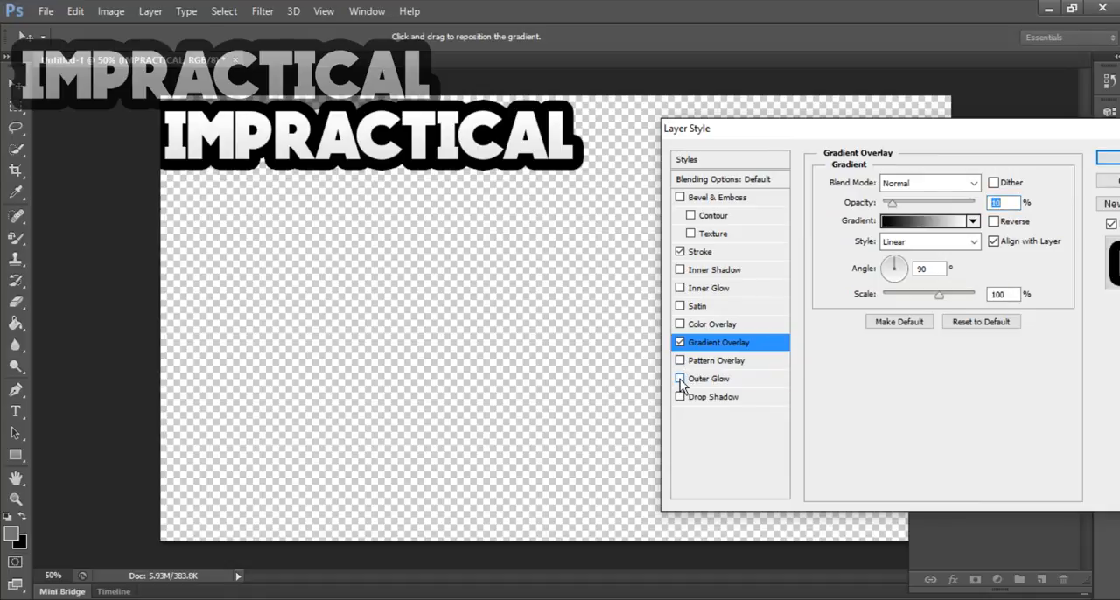
Add a Drop Shadow with about 4% spread and 100 px size
left_click(714, 396)
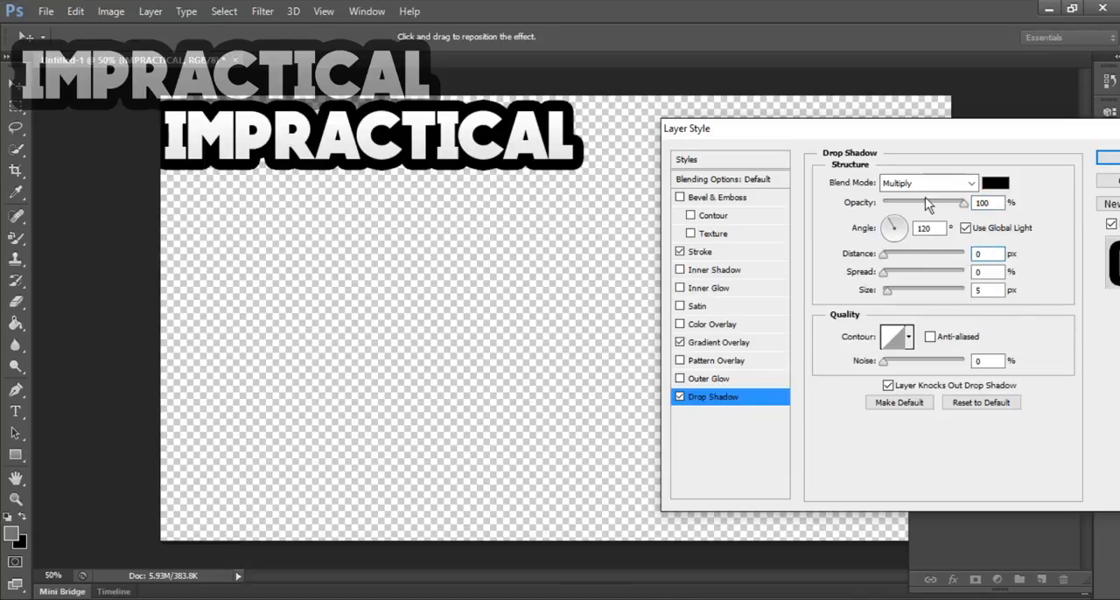
mouse_move(954, 210)
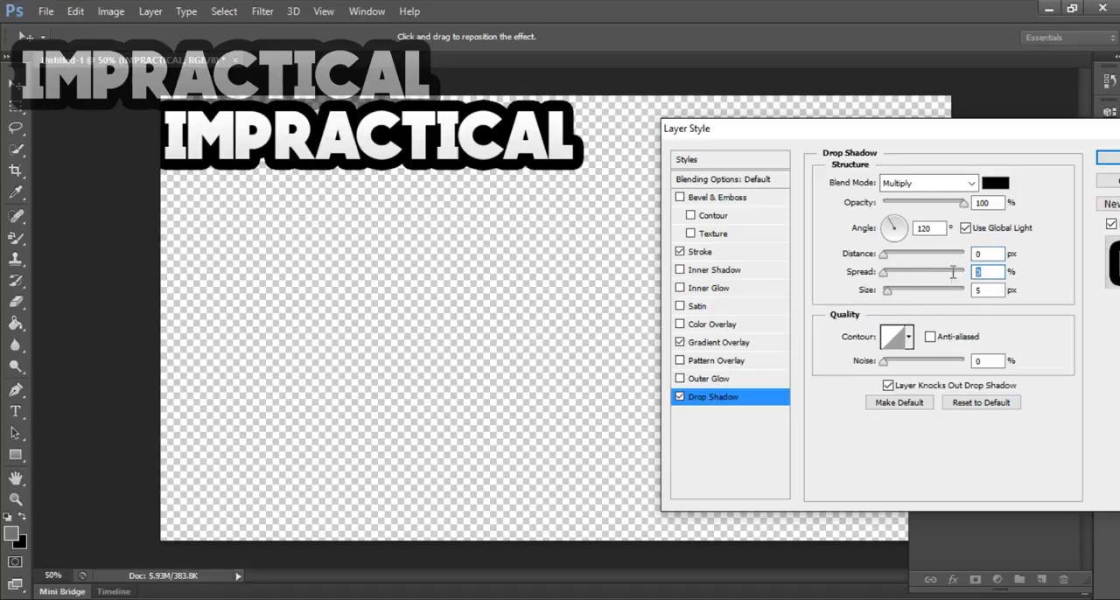
type("3")
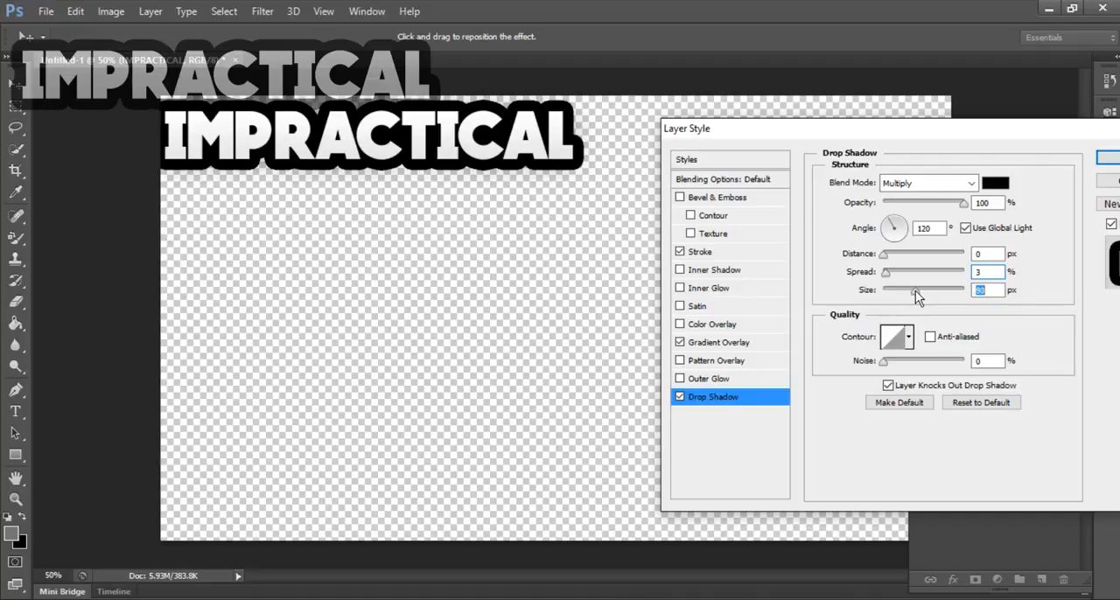
left_click_drag(893, 290, 919, 290)
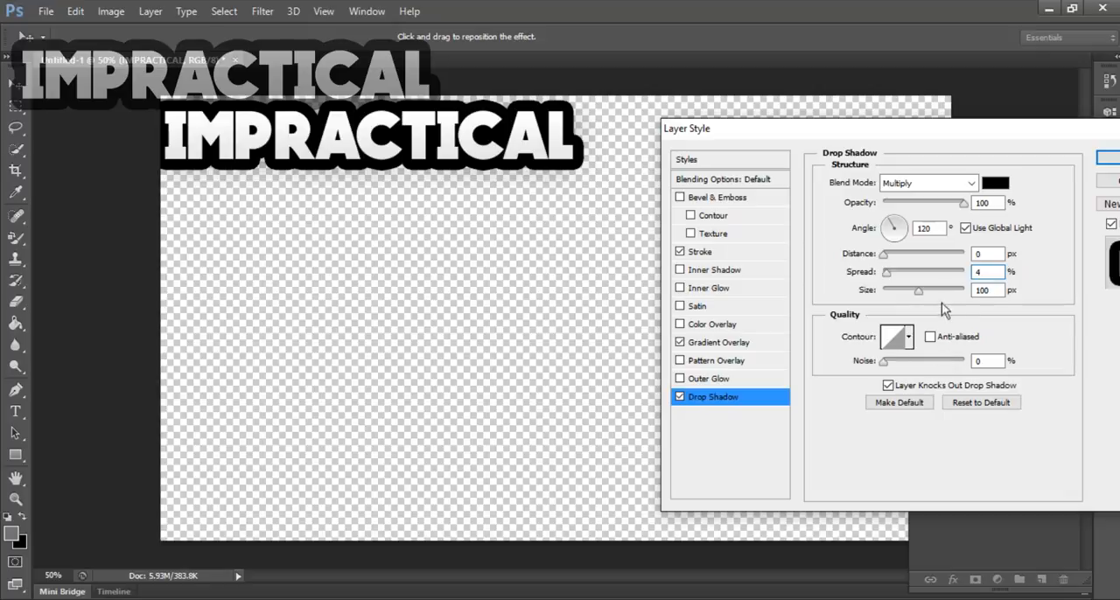
left_click_drag(919, 291, 927, 291)
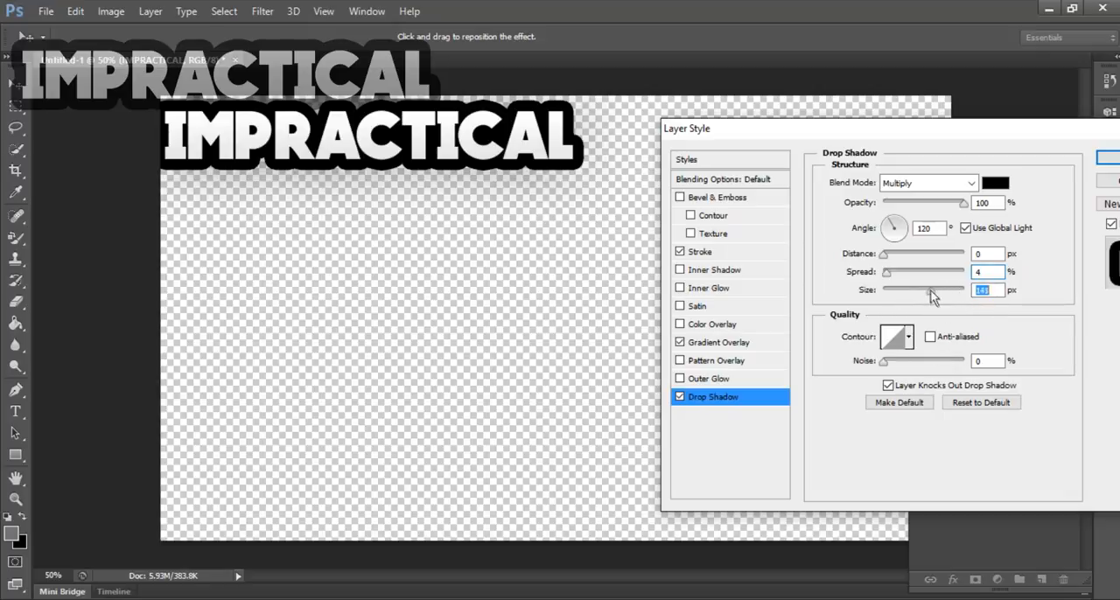
left_click_drag(931, 290, 924, 290)
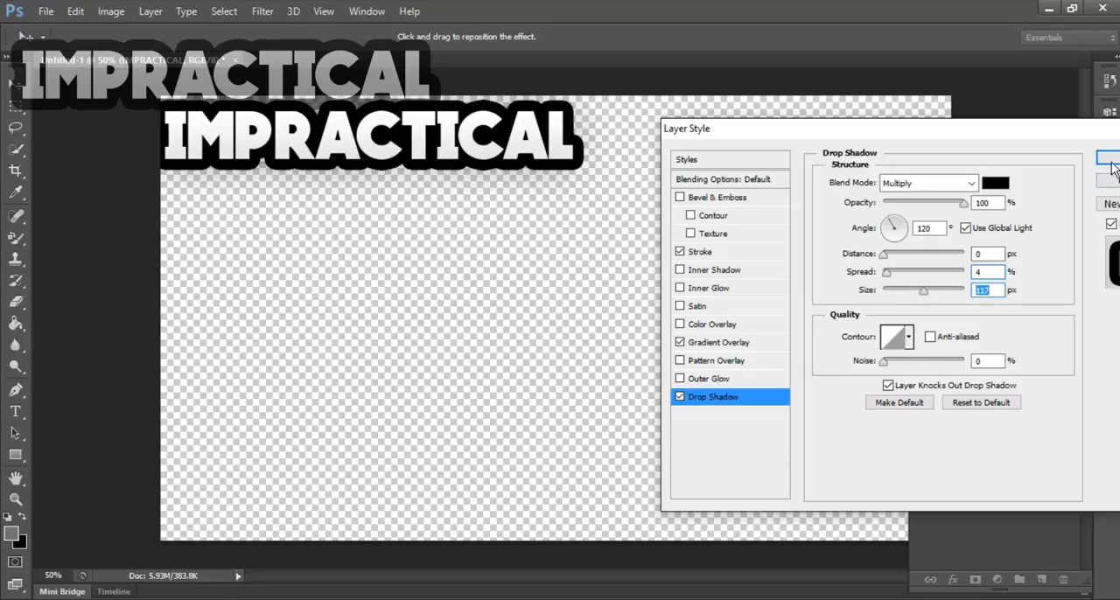
Apply the layer style effects and lower the IMPRACTICAL layer opacity to 81%
left_click(1109, 157)
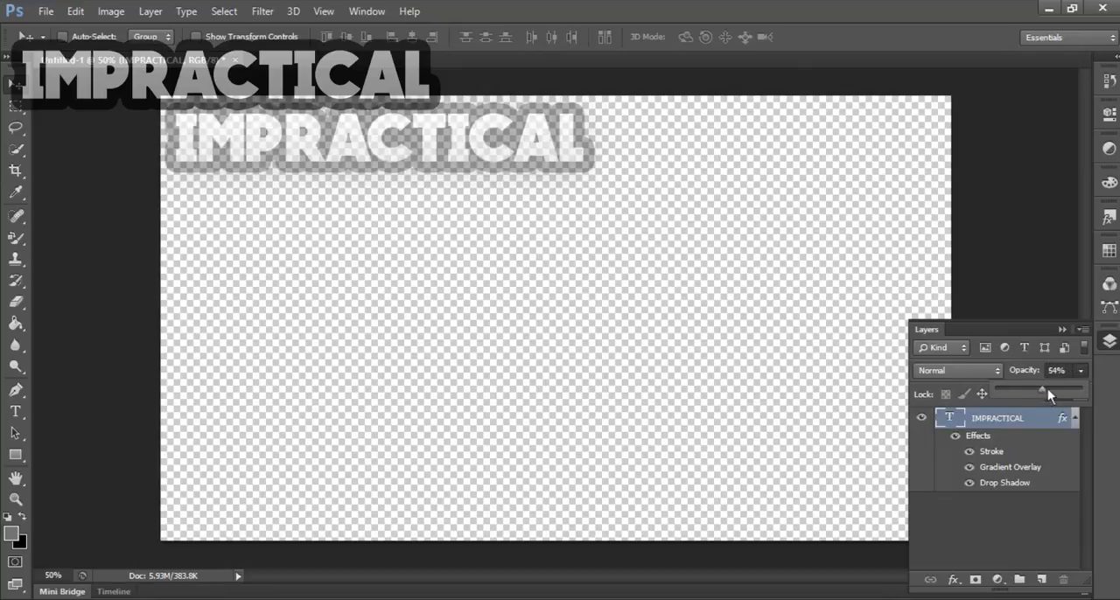
left_click_drag(1042, 394, 1071, 394)
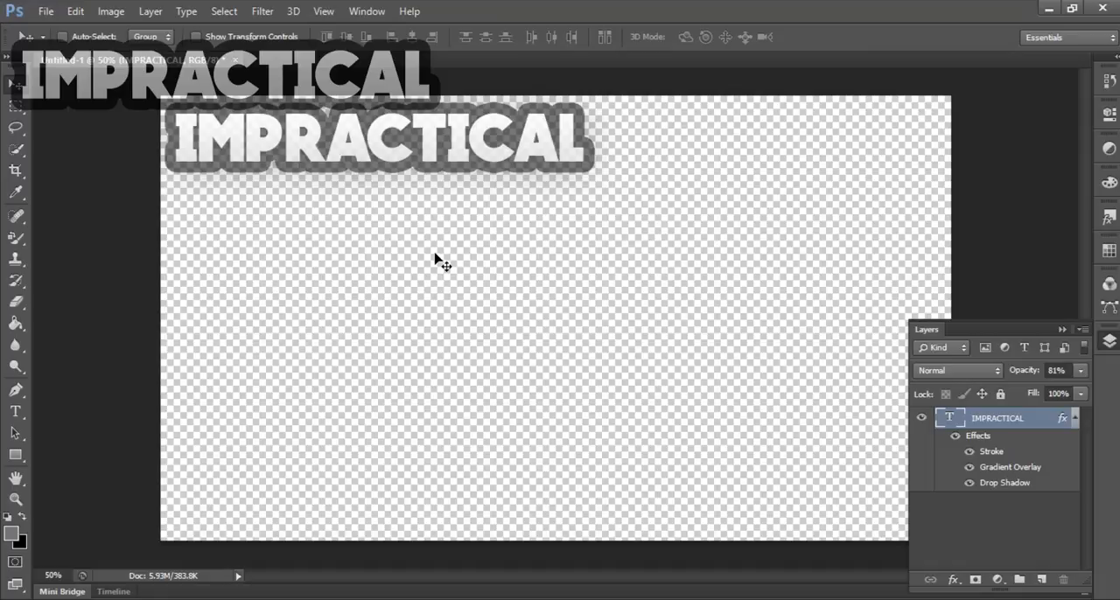
mouse_move(982, 427)
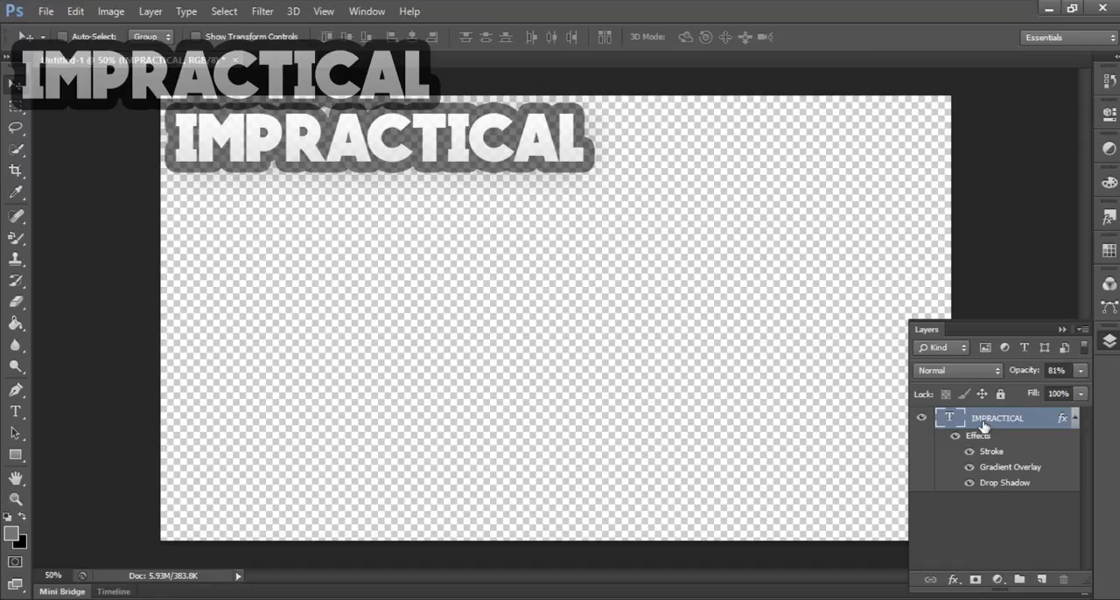
right_click(998, 419)
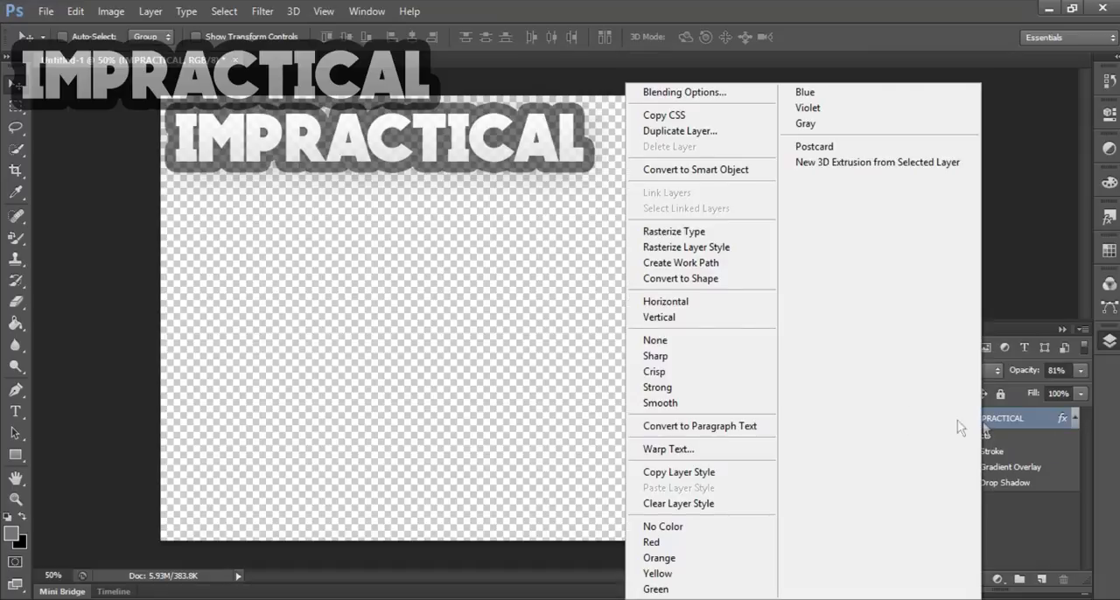
mouse_move(674, 231)
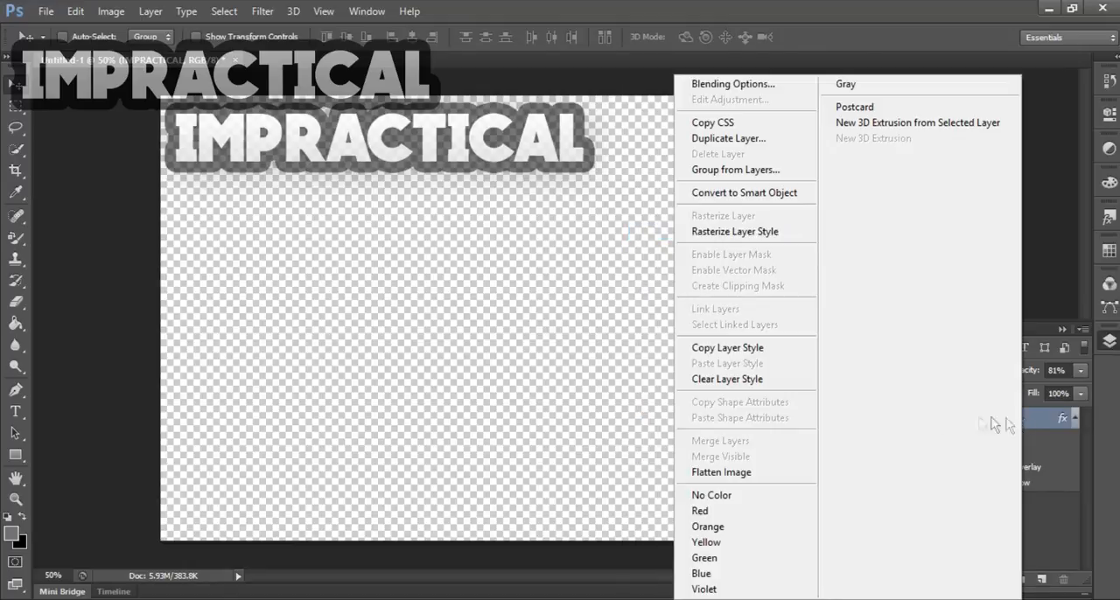
left_click(721, 473)
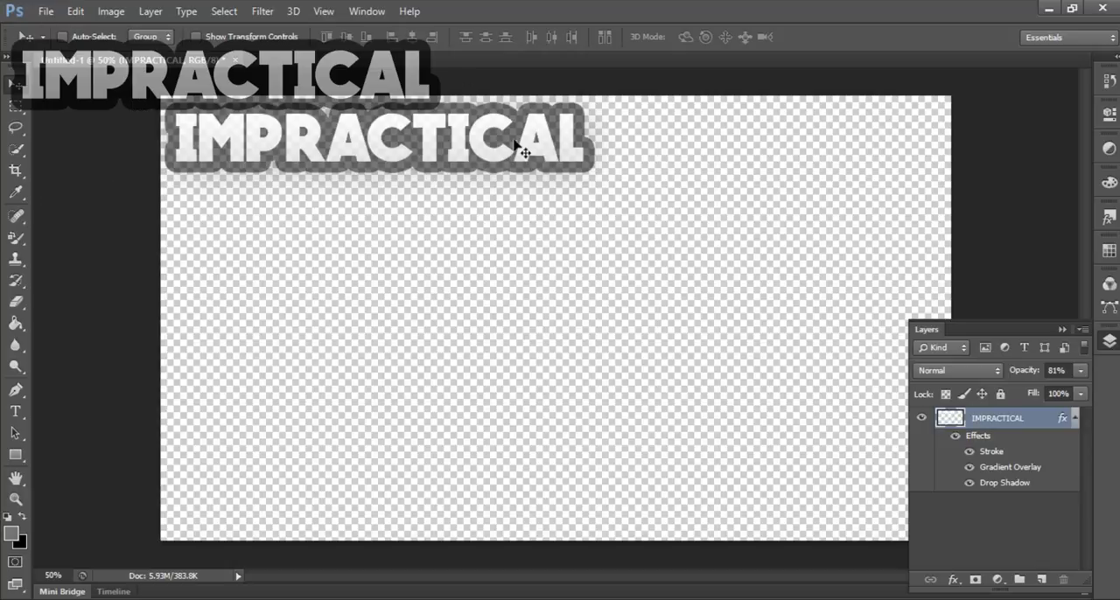
mouse_move(26, 8)
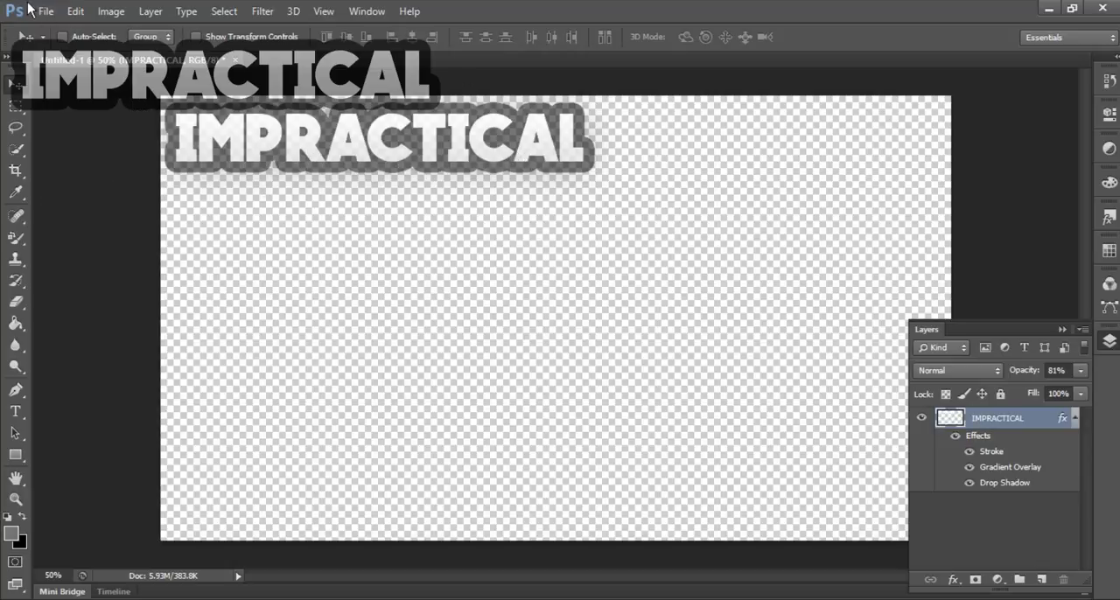
Save the watermark to the Desktop as Untitled-1.jpg in JPEG format at Maximum quality
left_click(45, 10)
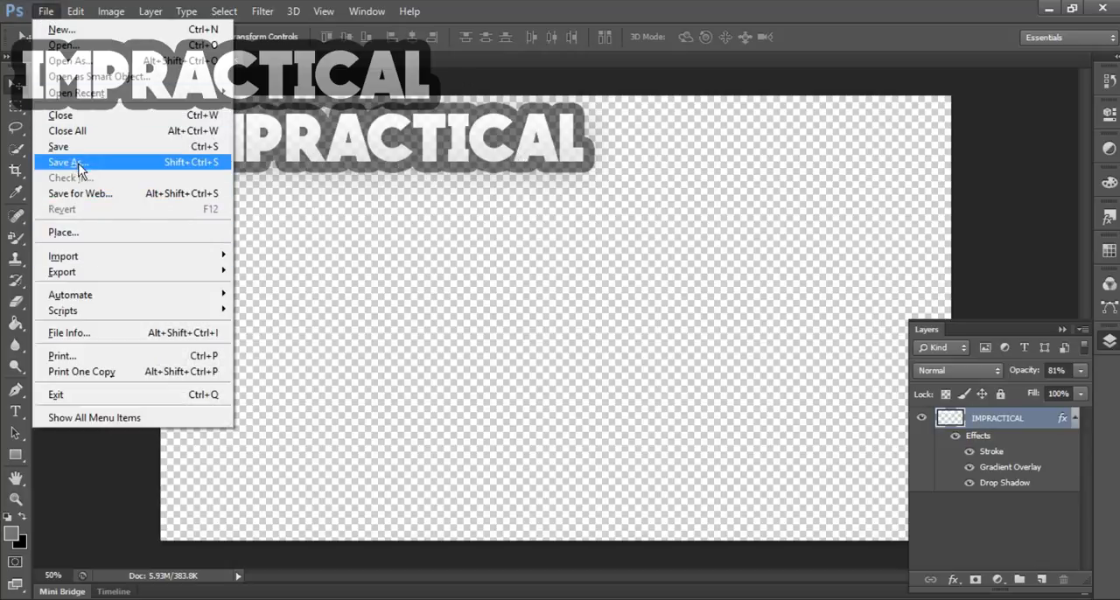
left_click(67, 161)
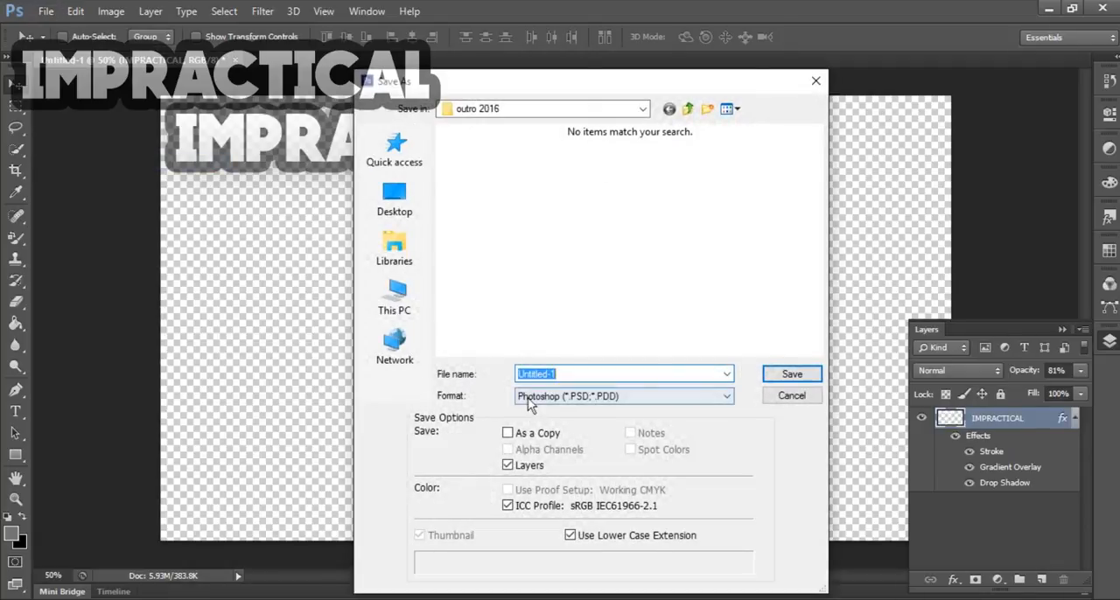
left_click(624, 395)
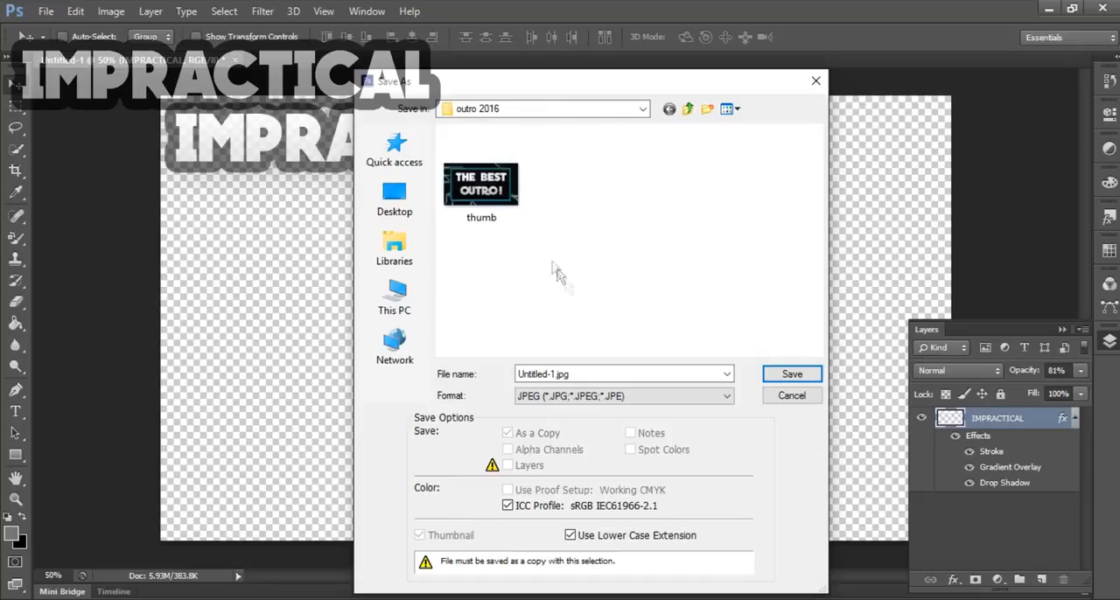
left_click(394, 149)
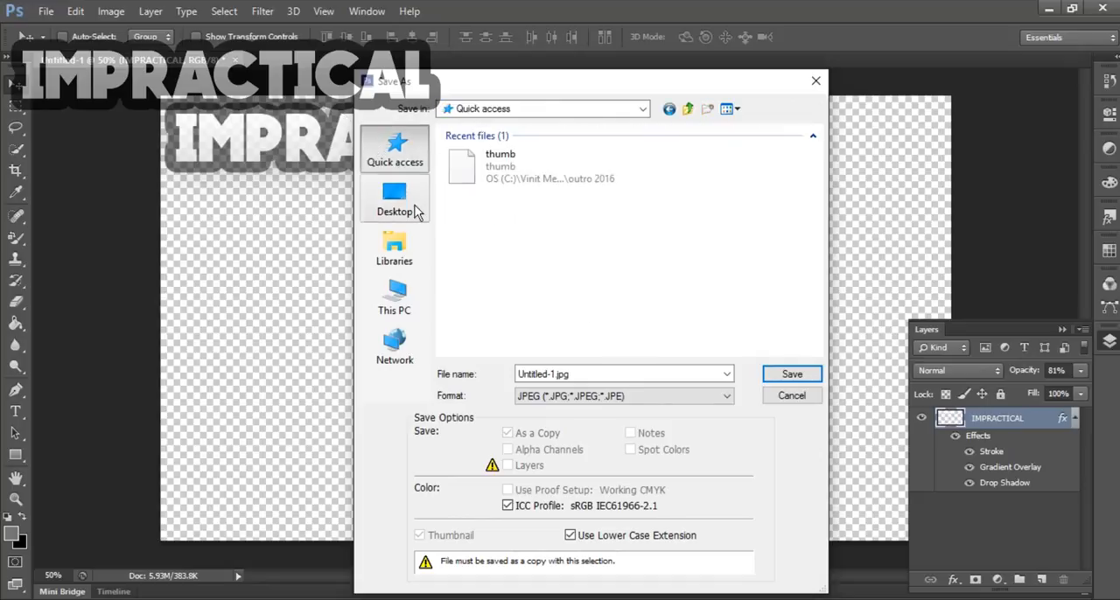
left_click(396, 201)
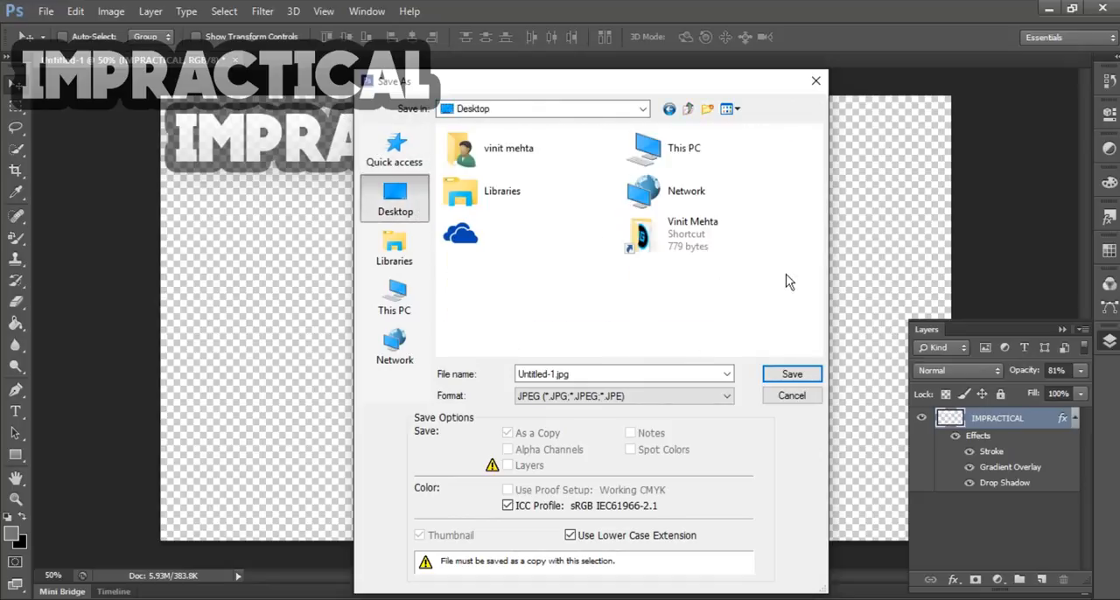
left_click(791, 375)
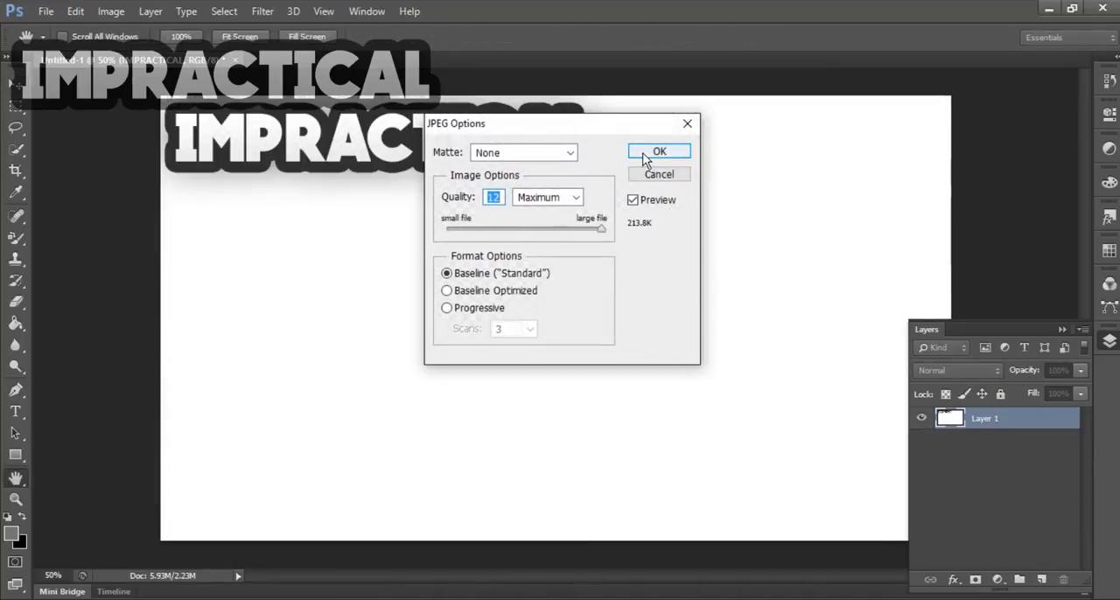
left_click(658, 150)
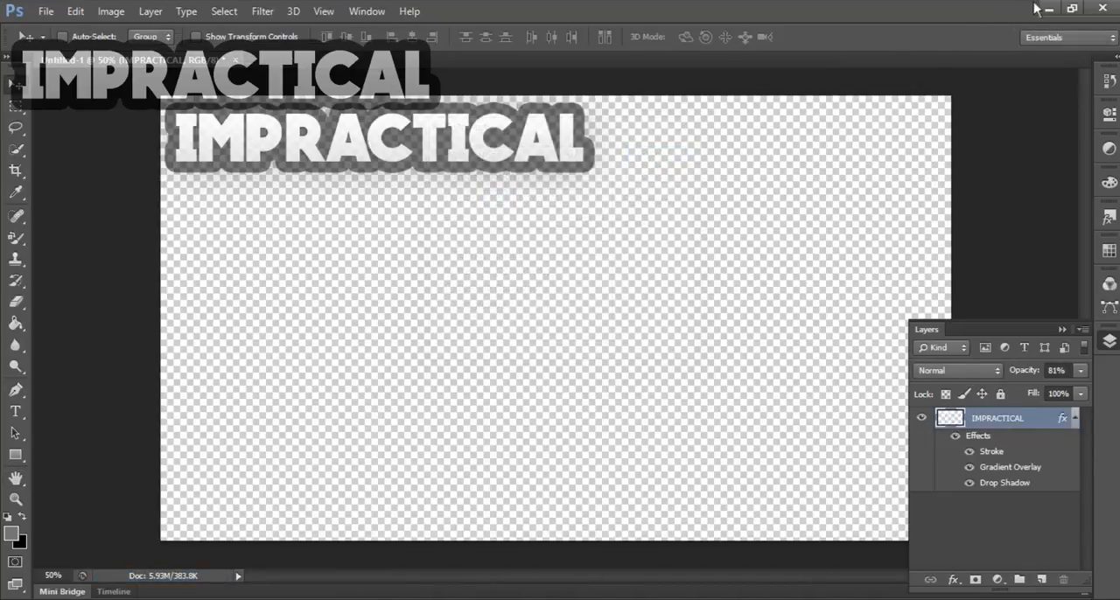
Minimize Photoshop so Vegas Pro 12.0 can be launched with a new untitled project
left_click(1047, 7)
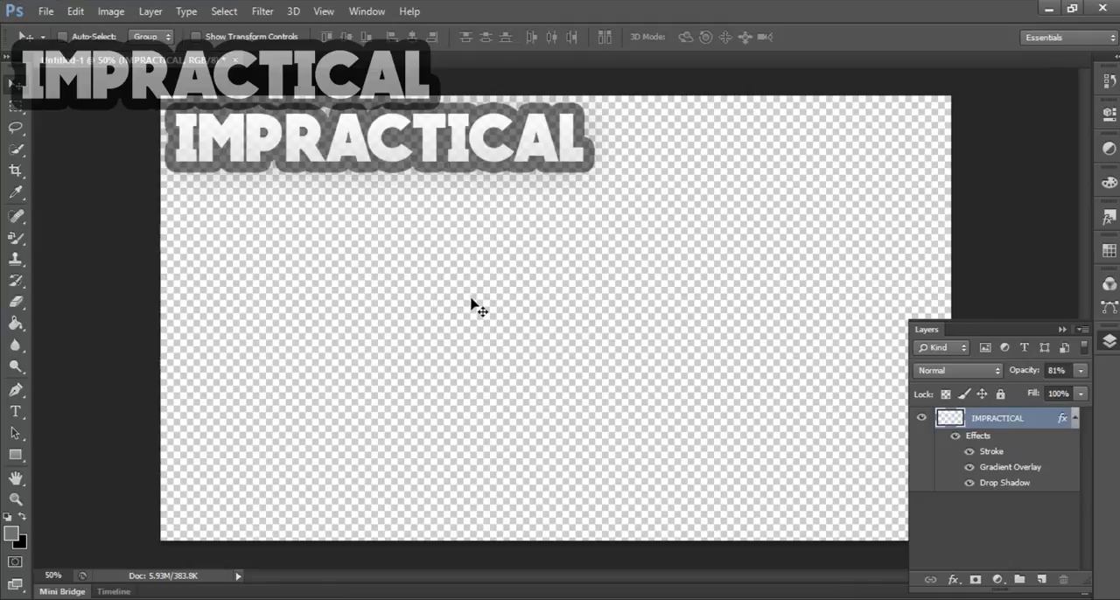
mouse_move(619, 245)
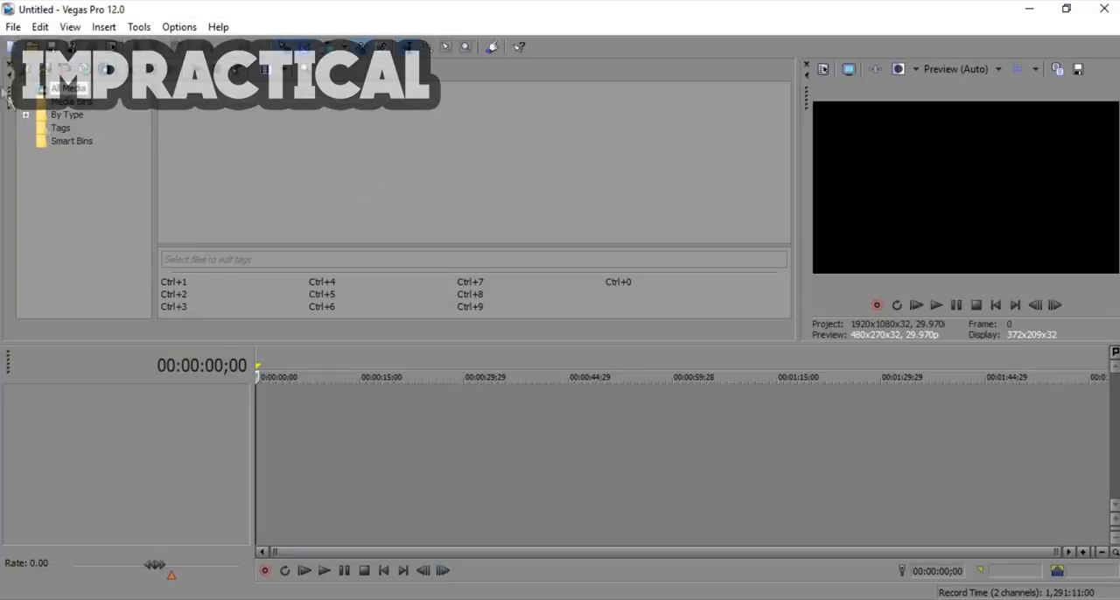
From File > Open, browse into Youtube Video things and the Free to use gameplay #1 folder
left_click(14, 27)
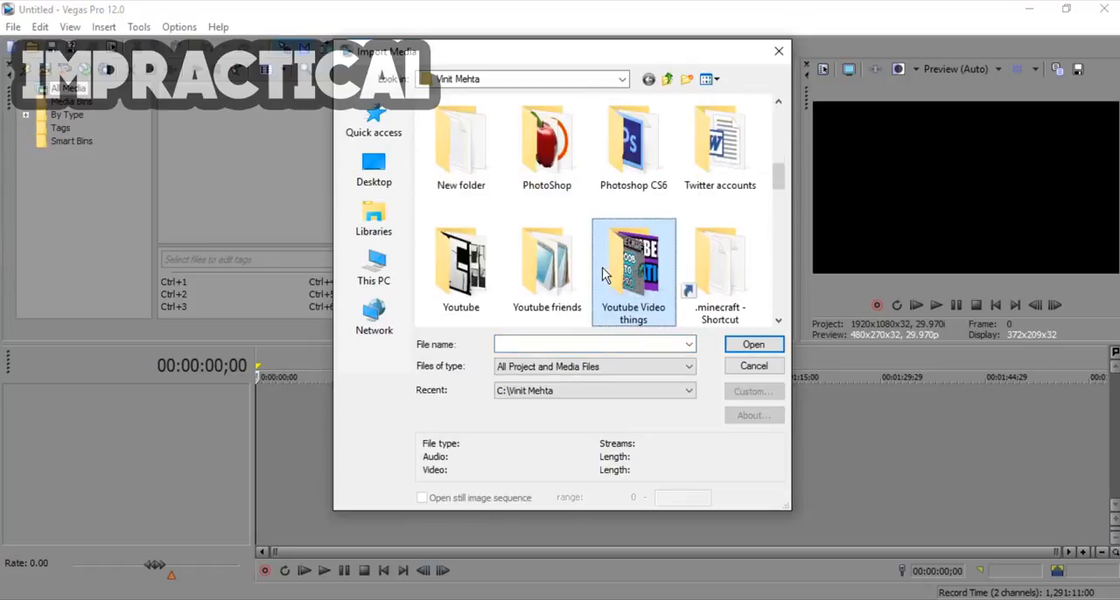
double_click(634, 272)
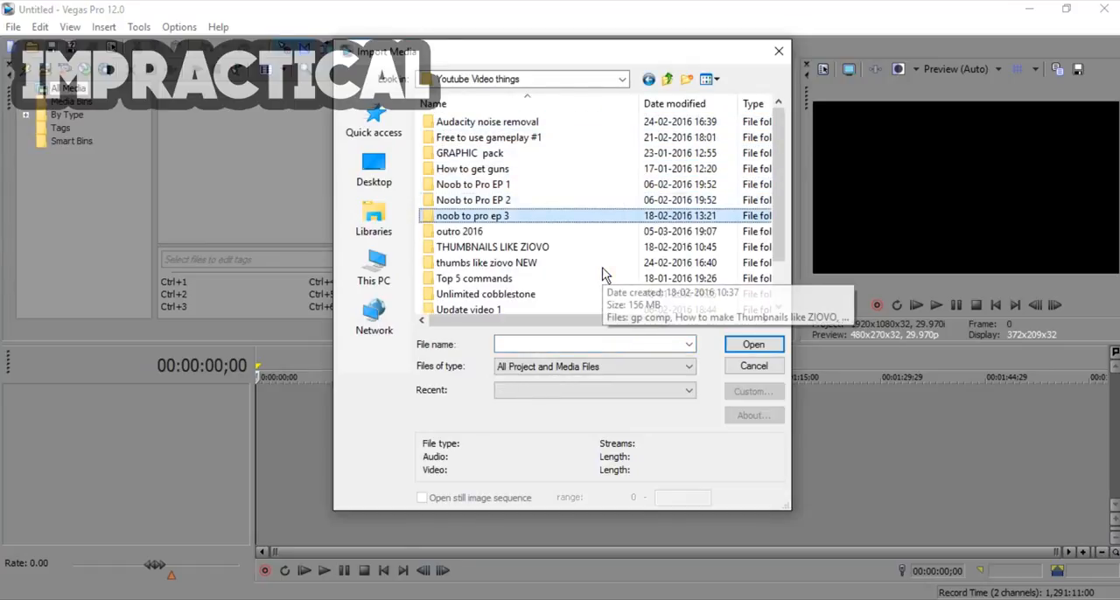
left_click(473, 168)
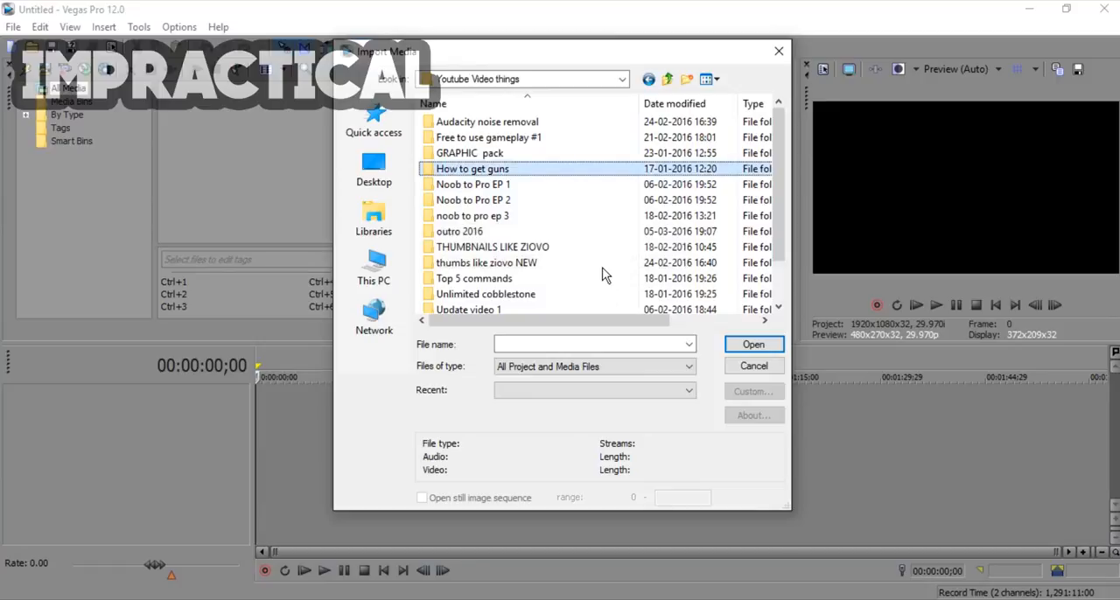
left_click(470, 152)
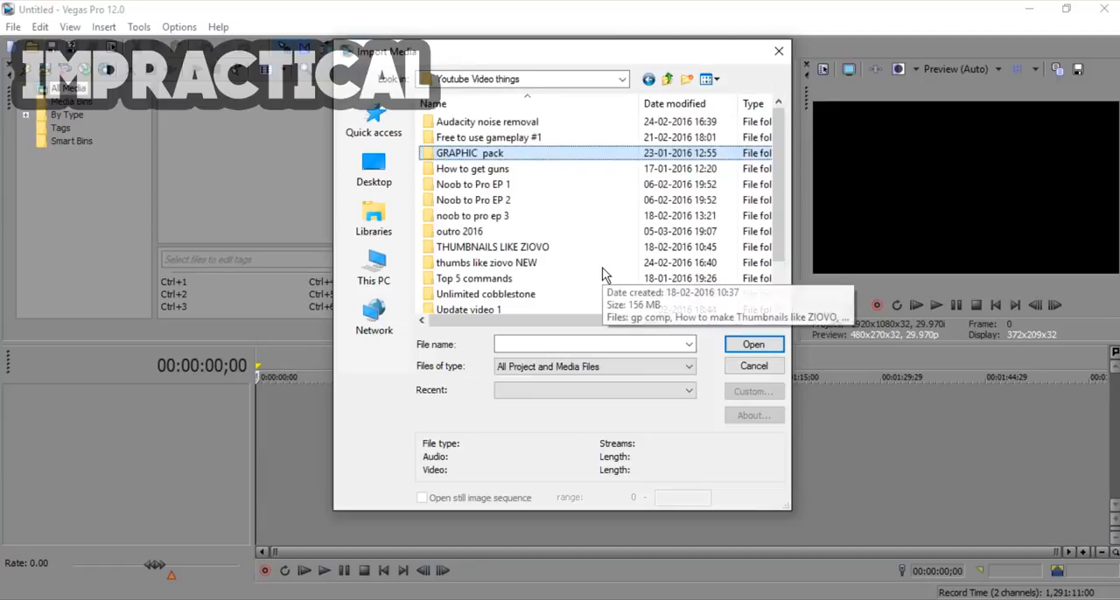
double_click(488, 137)
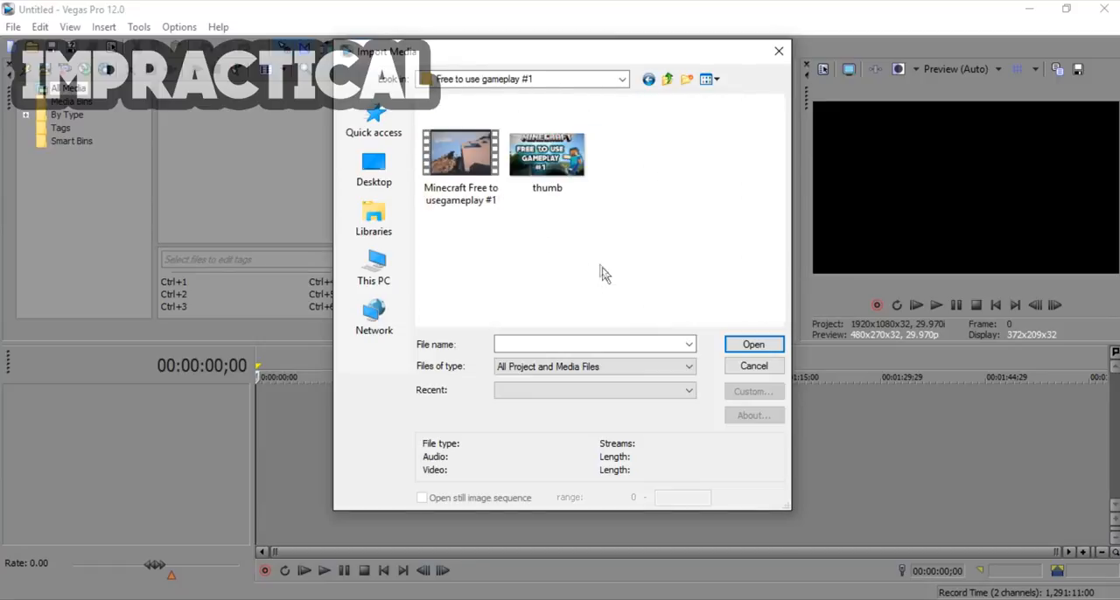
Import the Minecraft gameplay clip so its video and audio land on the timeline
left_click(460, 154)
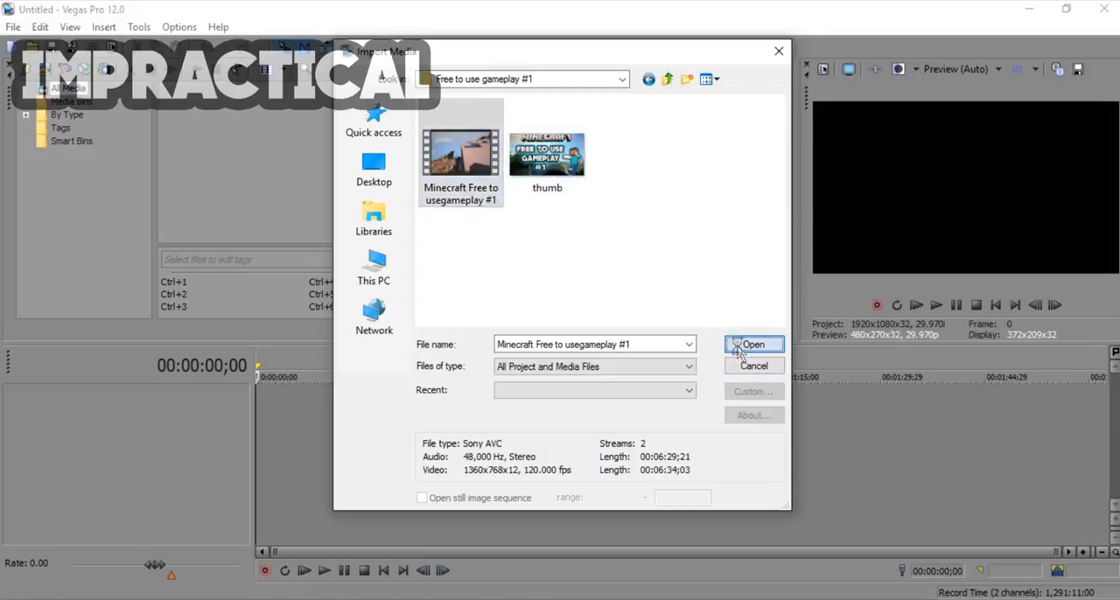
left_click(753, 343)
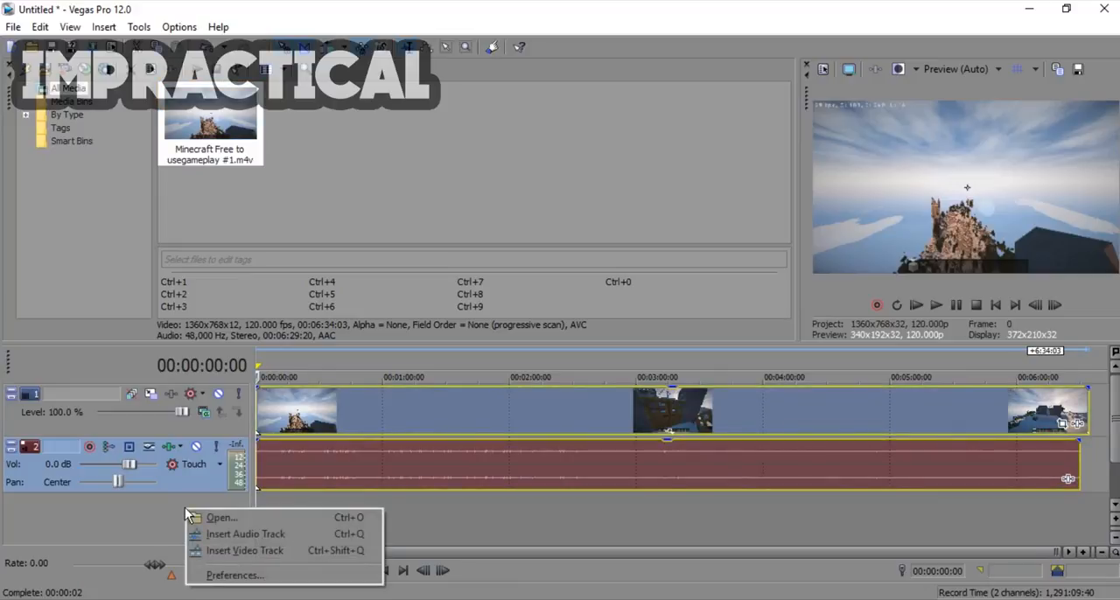
mouse_move(245, 549)
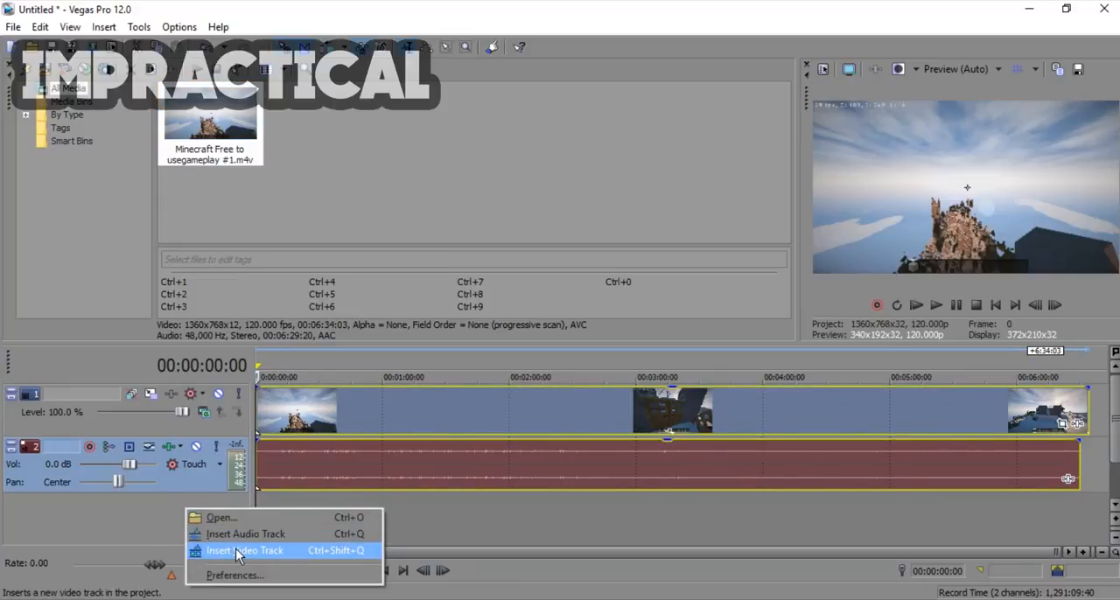
Insert a second video track and import Untitled-1.jpg from the Desktop into project media
left_click(245, 550)
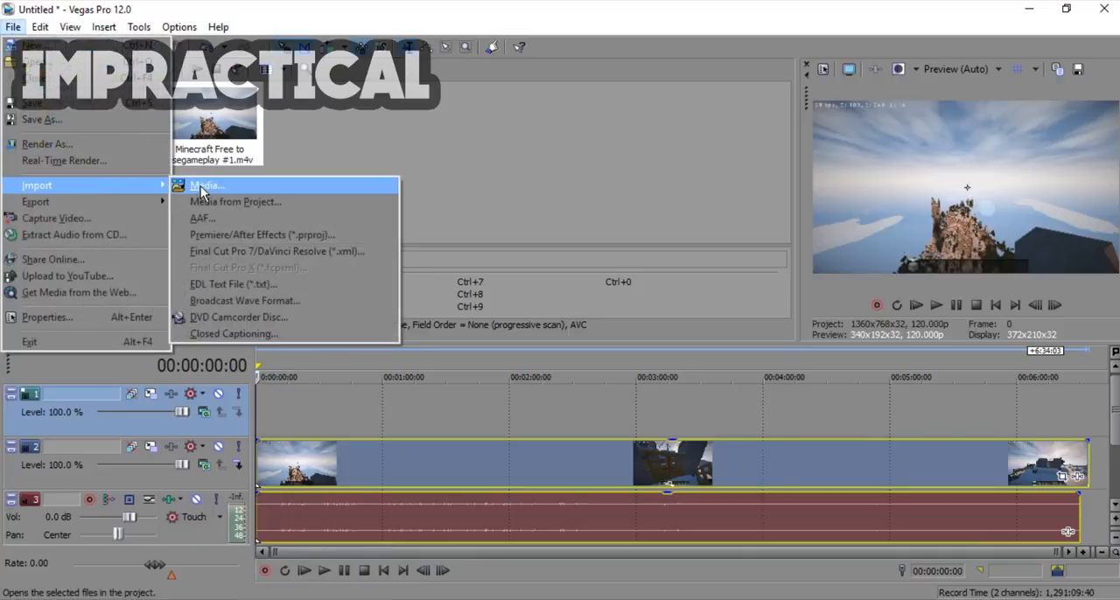
left_click(207, 186)
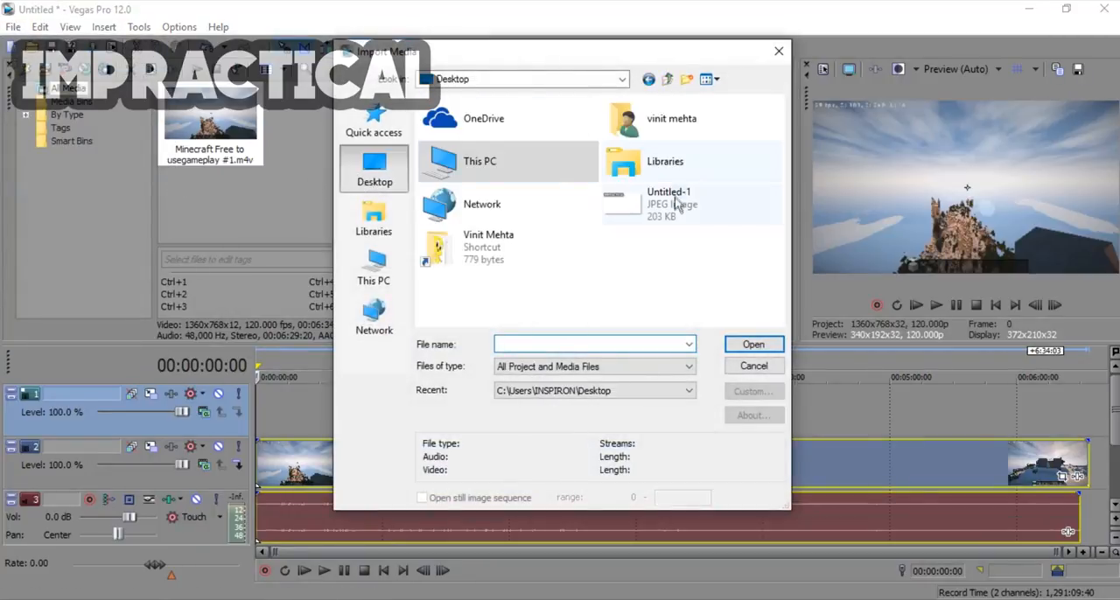
double_click(668, 203)
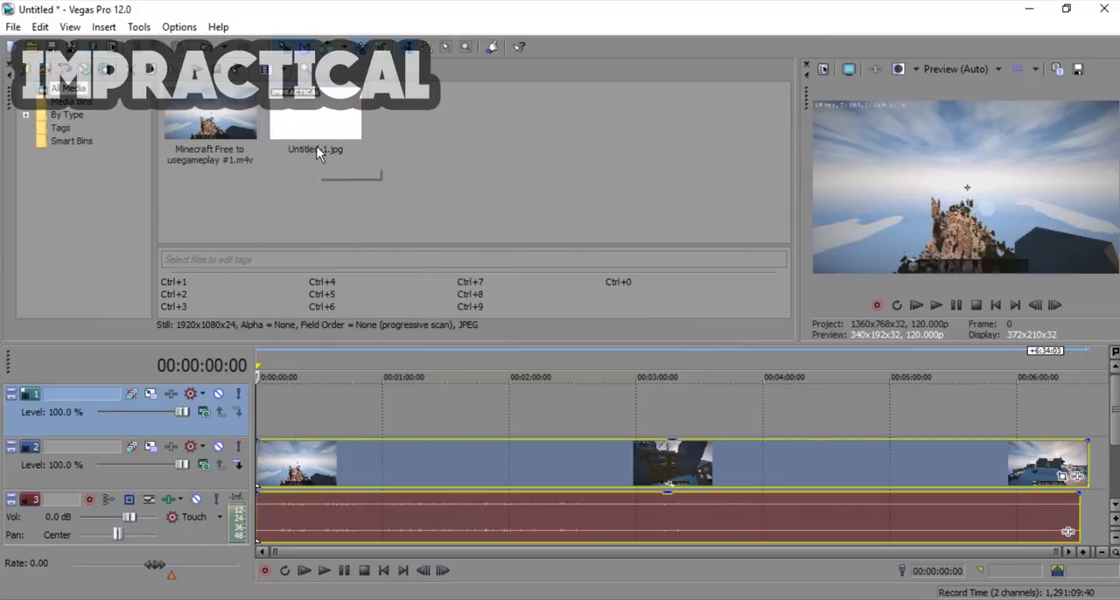
Place Untitled-1.jpg on the top video track spanning above the Minecraft clip
left_click(315, 123)
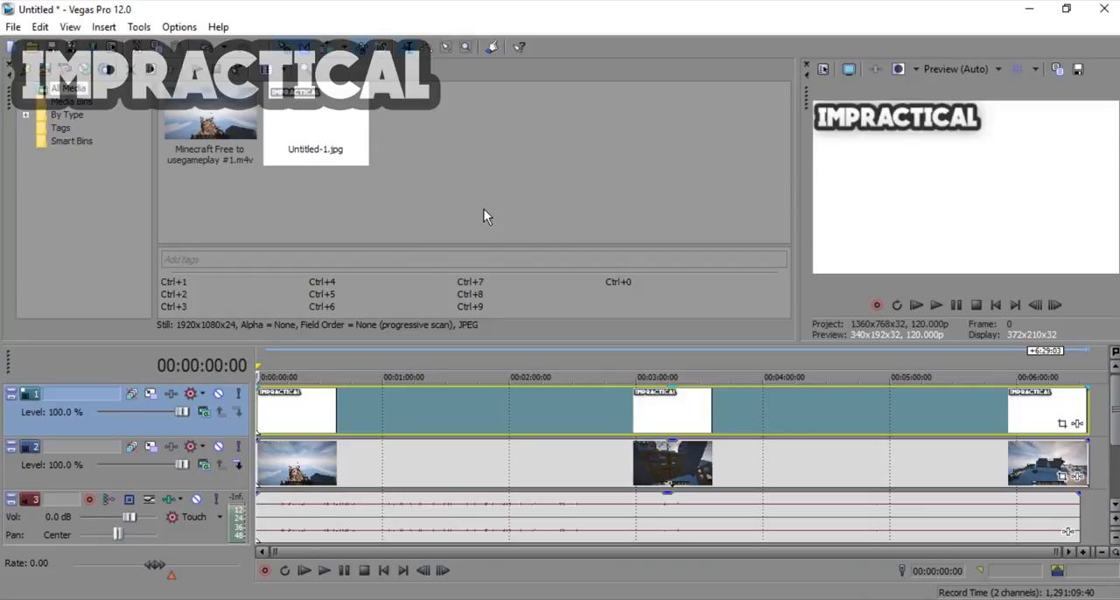
mouse_move(319, 151)
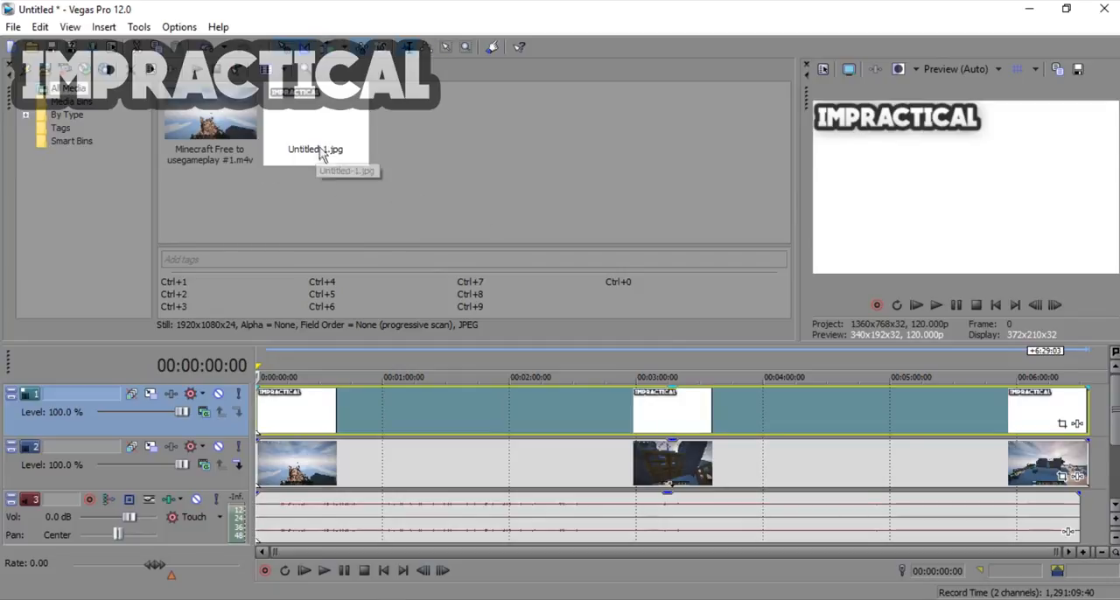